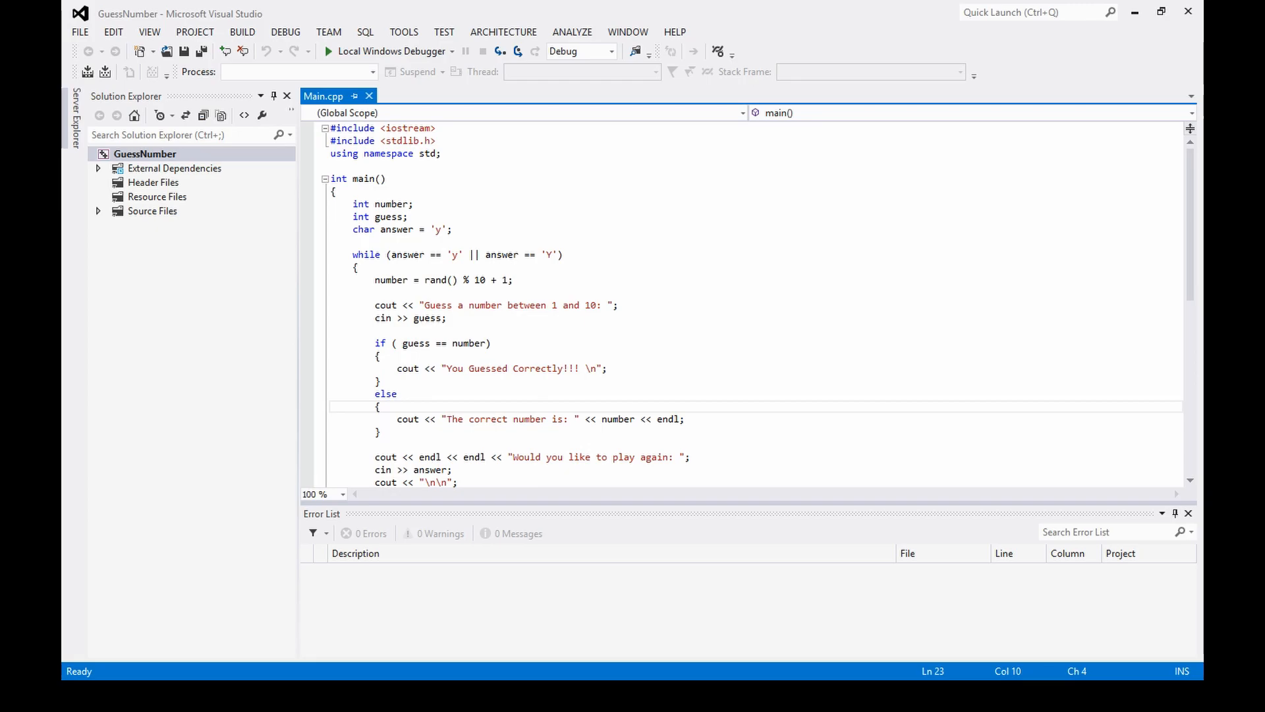
Step: Insert a blank line at the start of the while loop body, above the rand() line
scroll(down, 3)
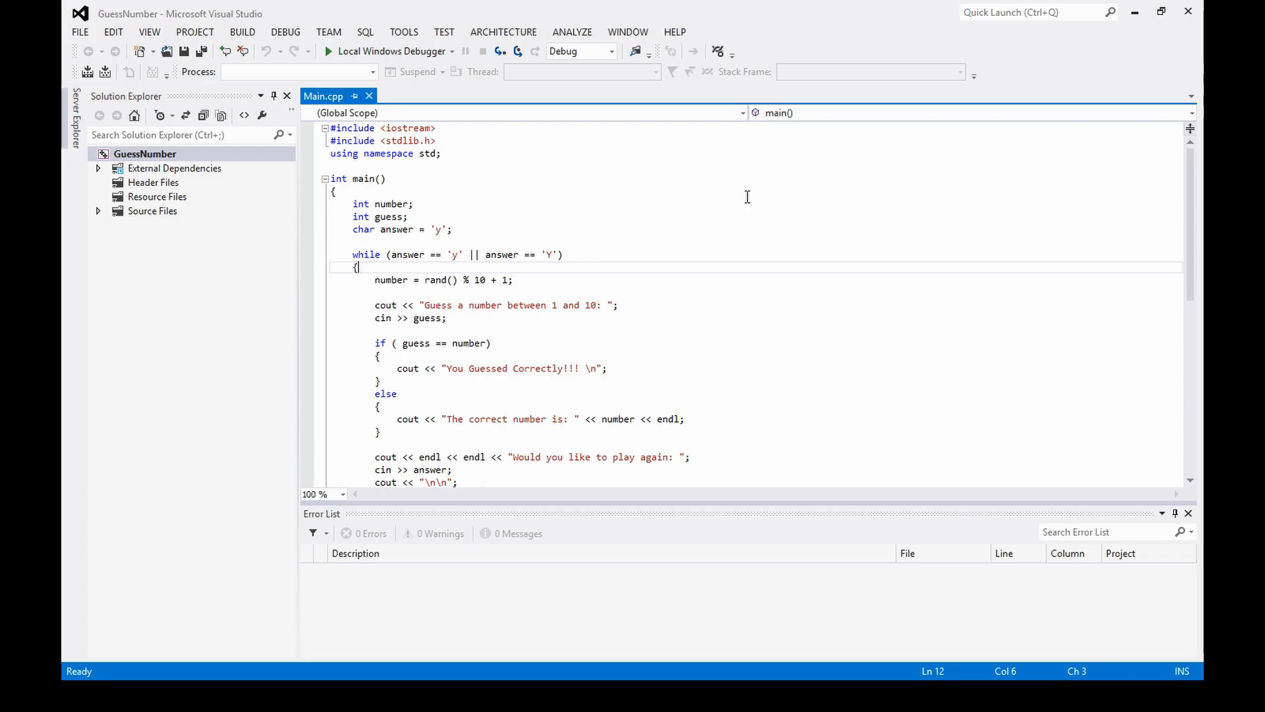
mouse_move(445, 292)
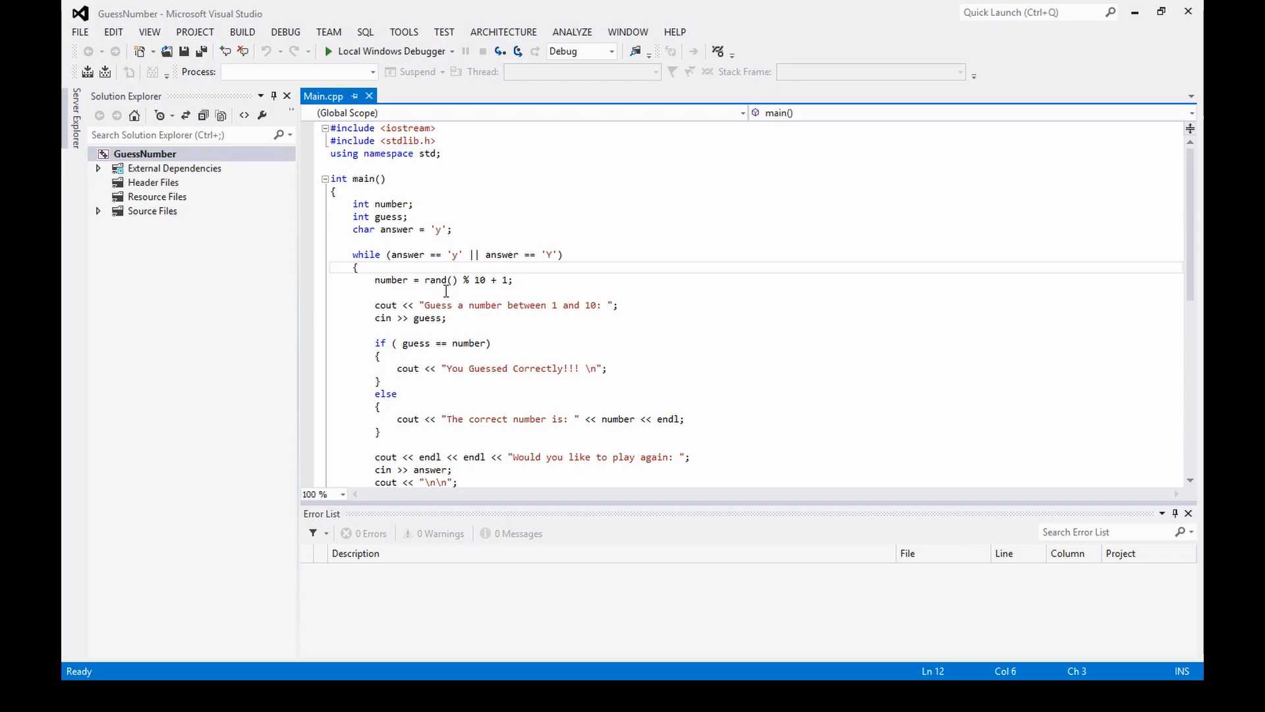
key(enter)
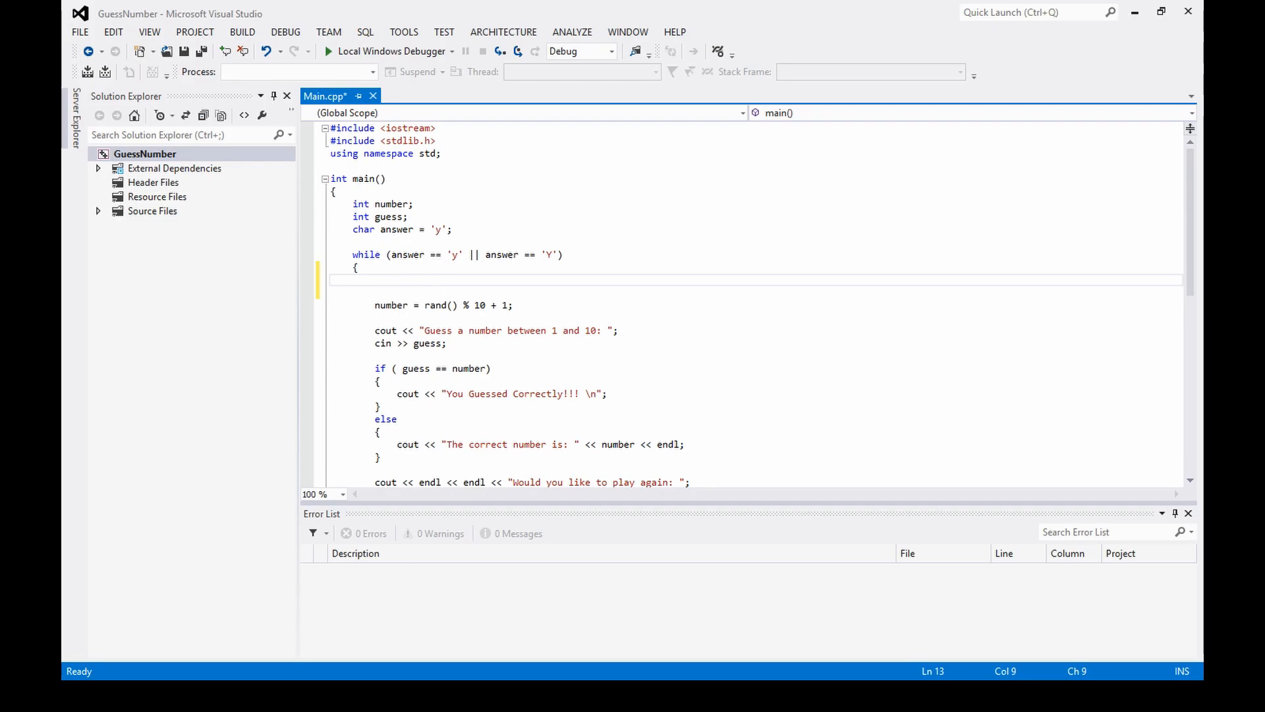
Step: Add the statement srand (5); as the first line of the while loop
click(375, 278)
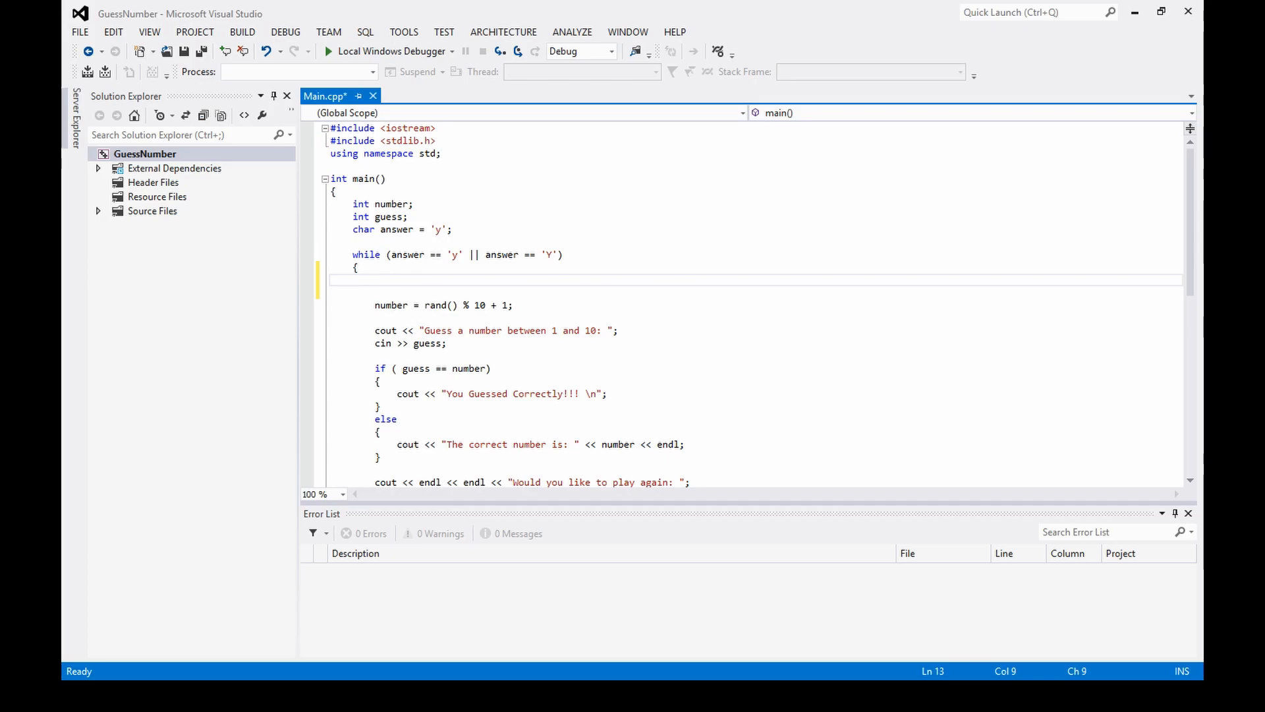
click(375, 279)
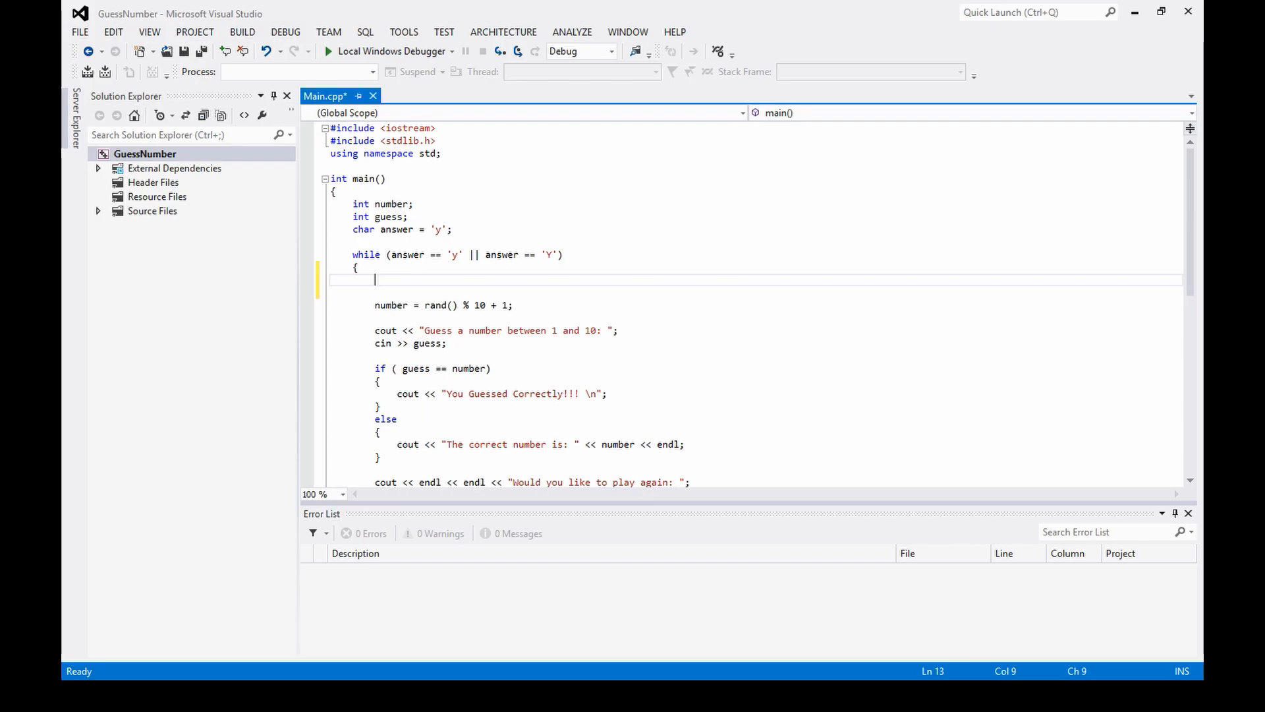
mouse_move(91, 159)
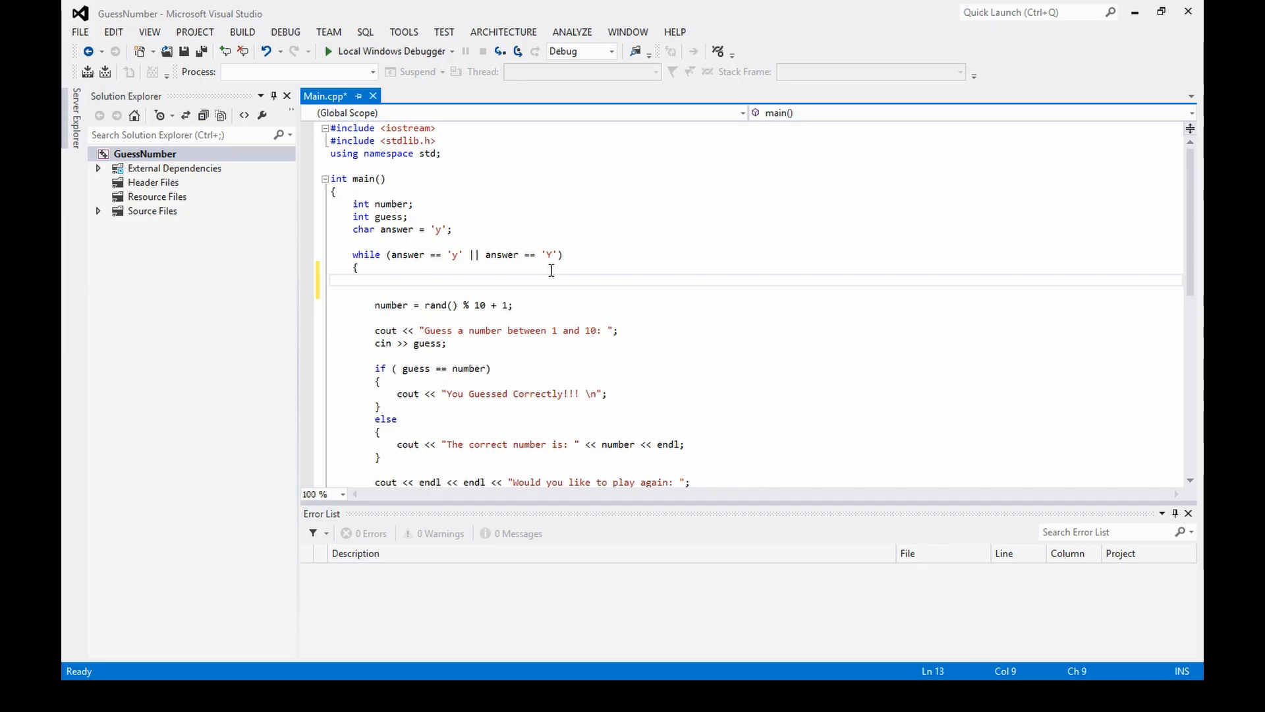
click(375, 279)
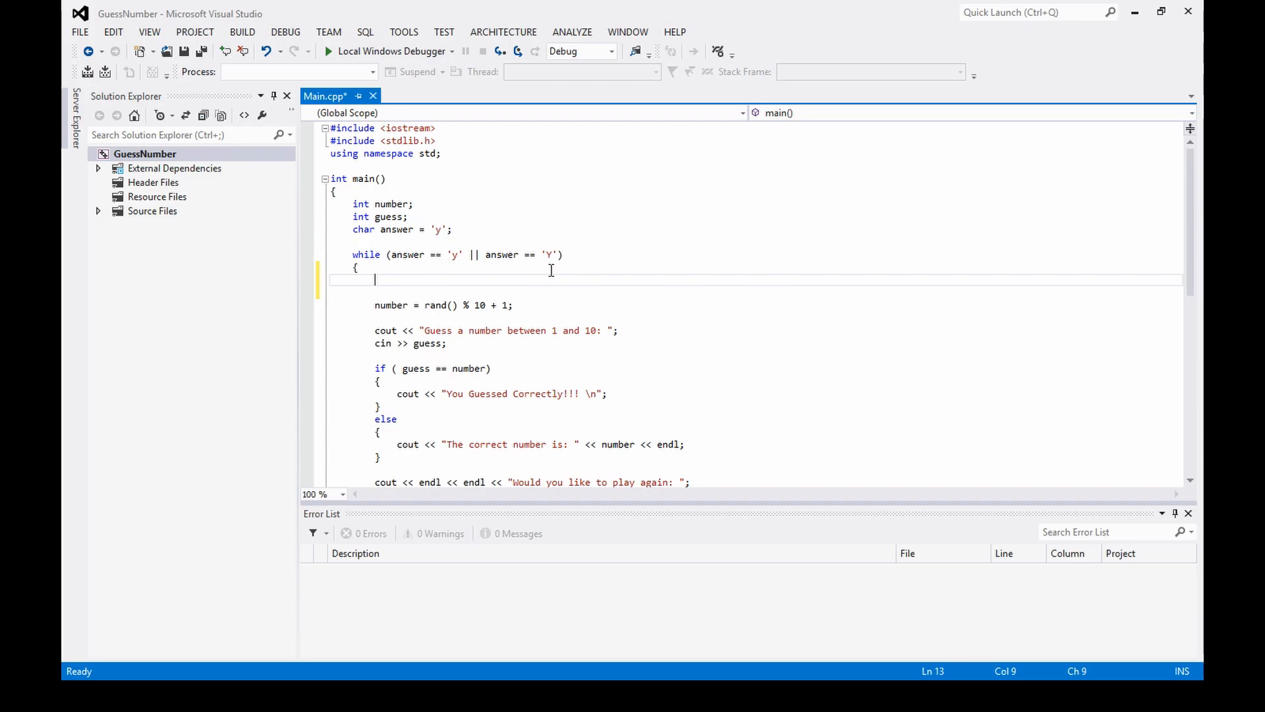
text(srand)
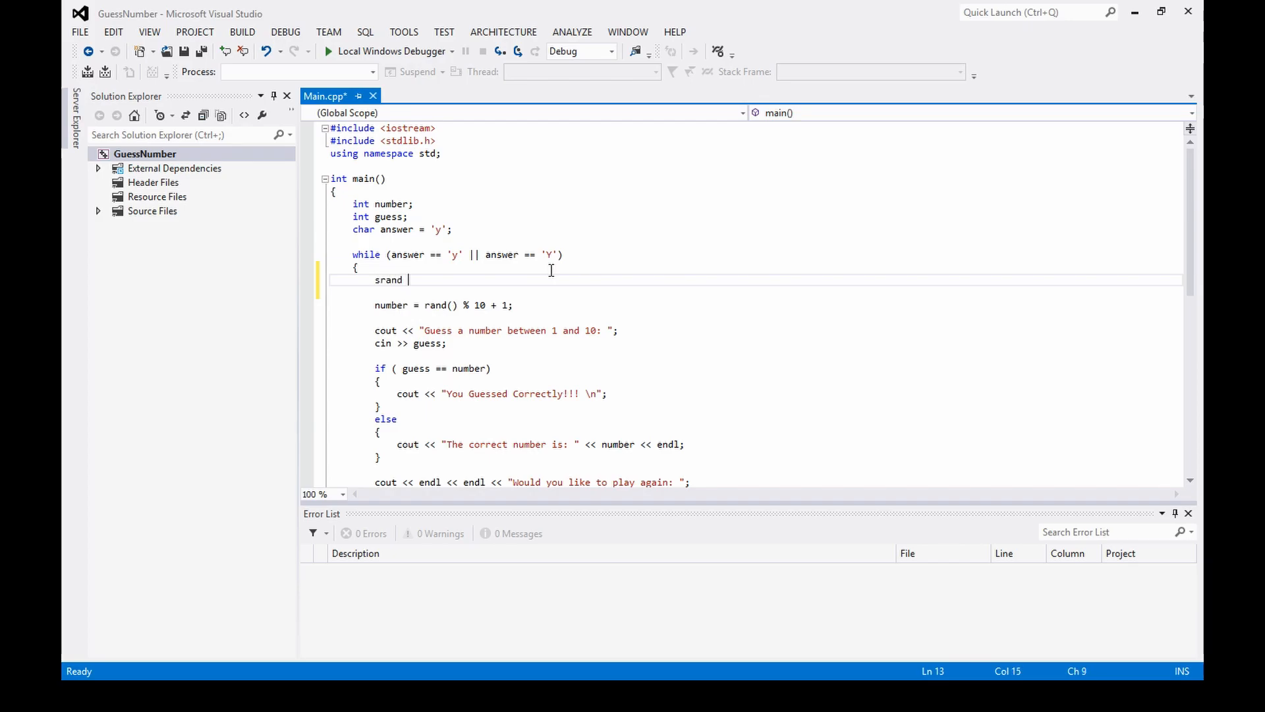
text(())
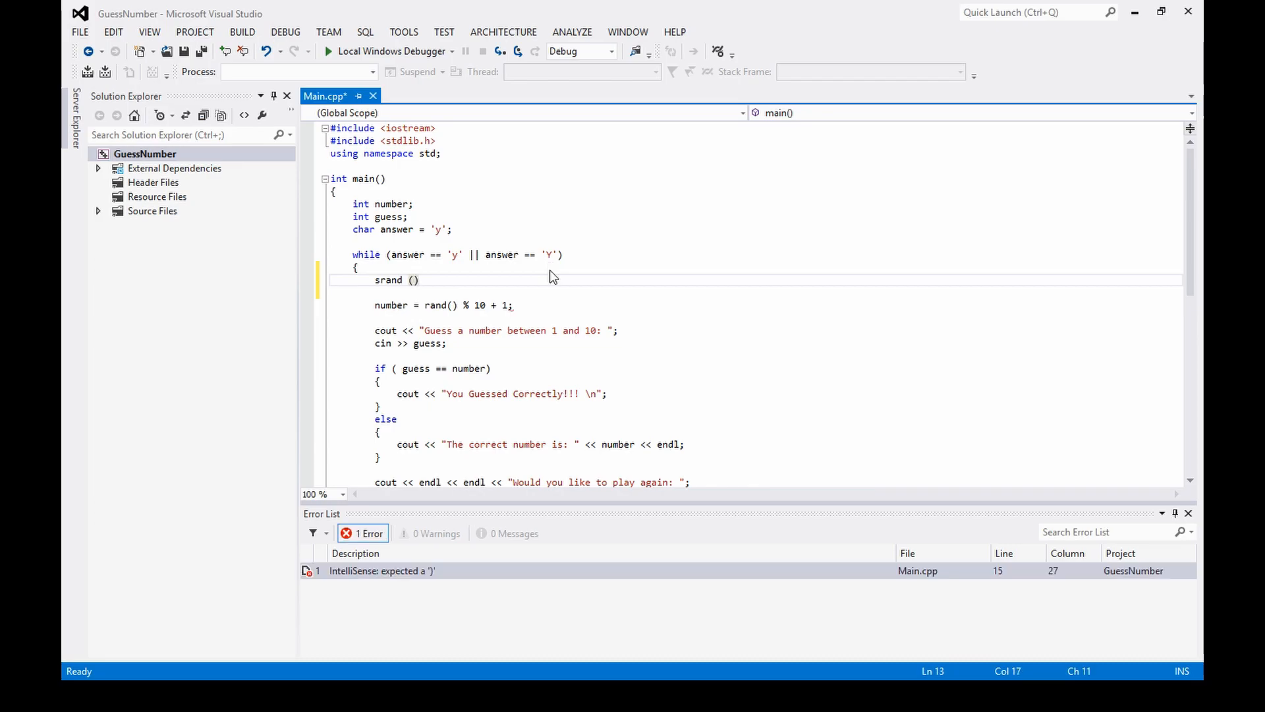
text(5)
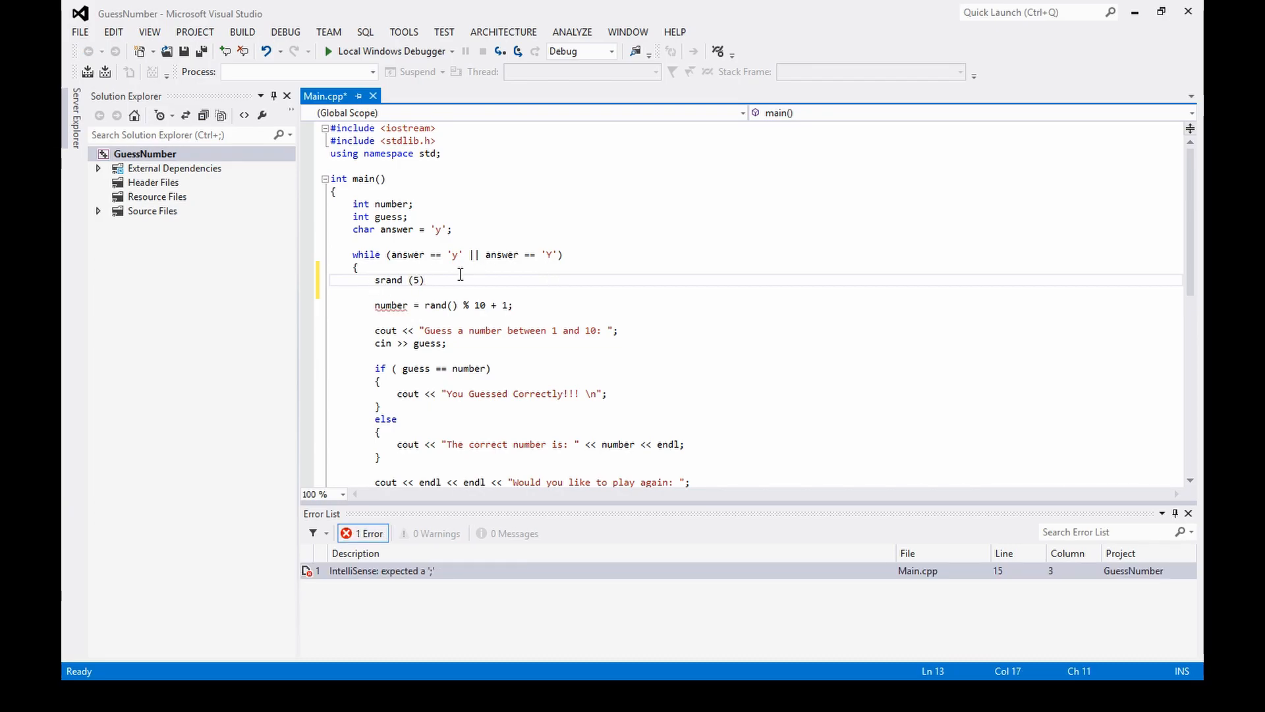
text(;)
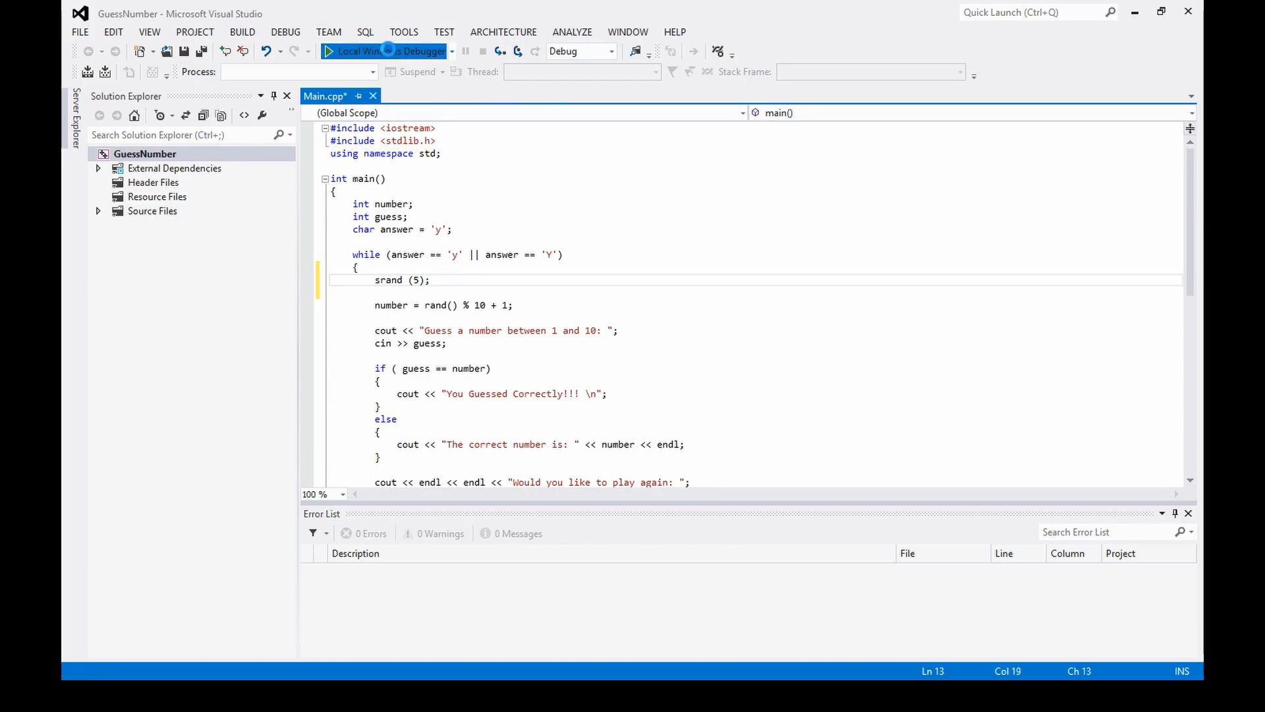
Step: Run GuessNumber, guess 2 then 5, and answer y to replay; every round picks 5
click(385, 51)
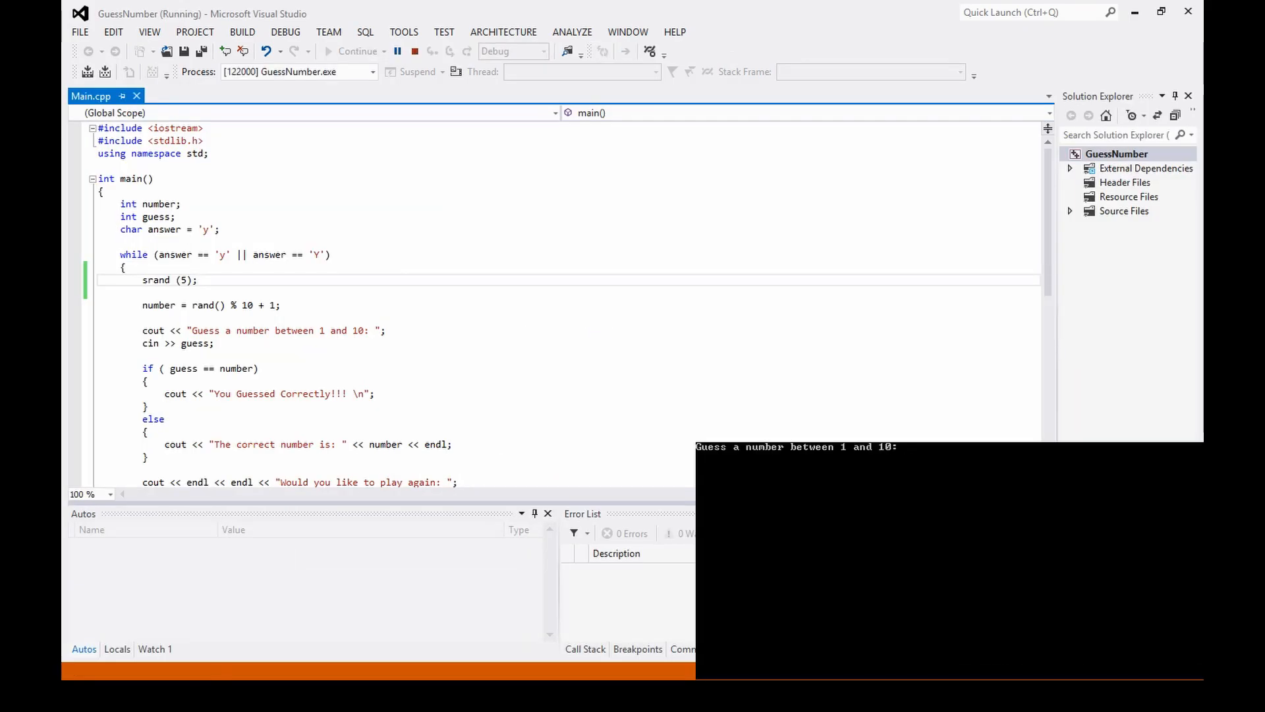
text(2)
text(y)
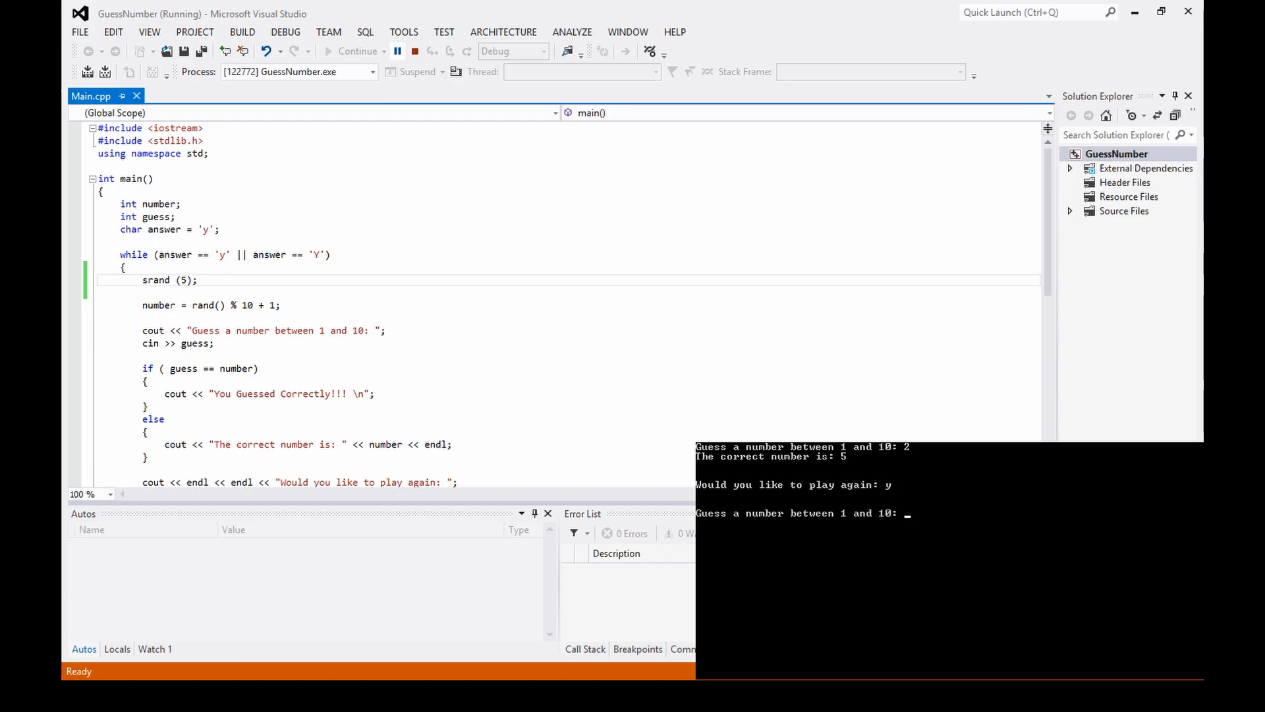
text(5)
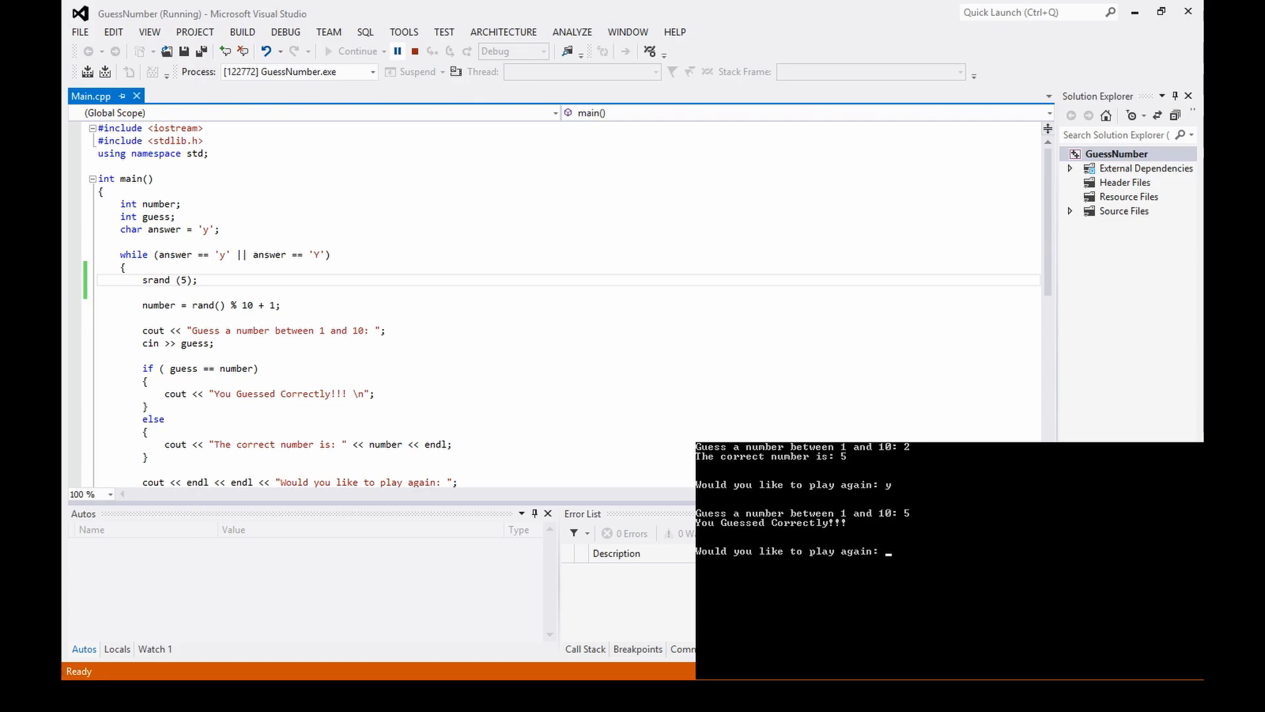
text(y)
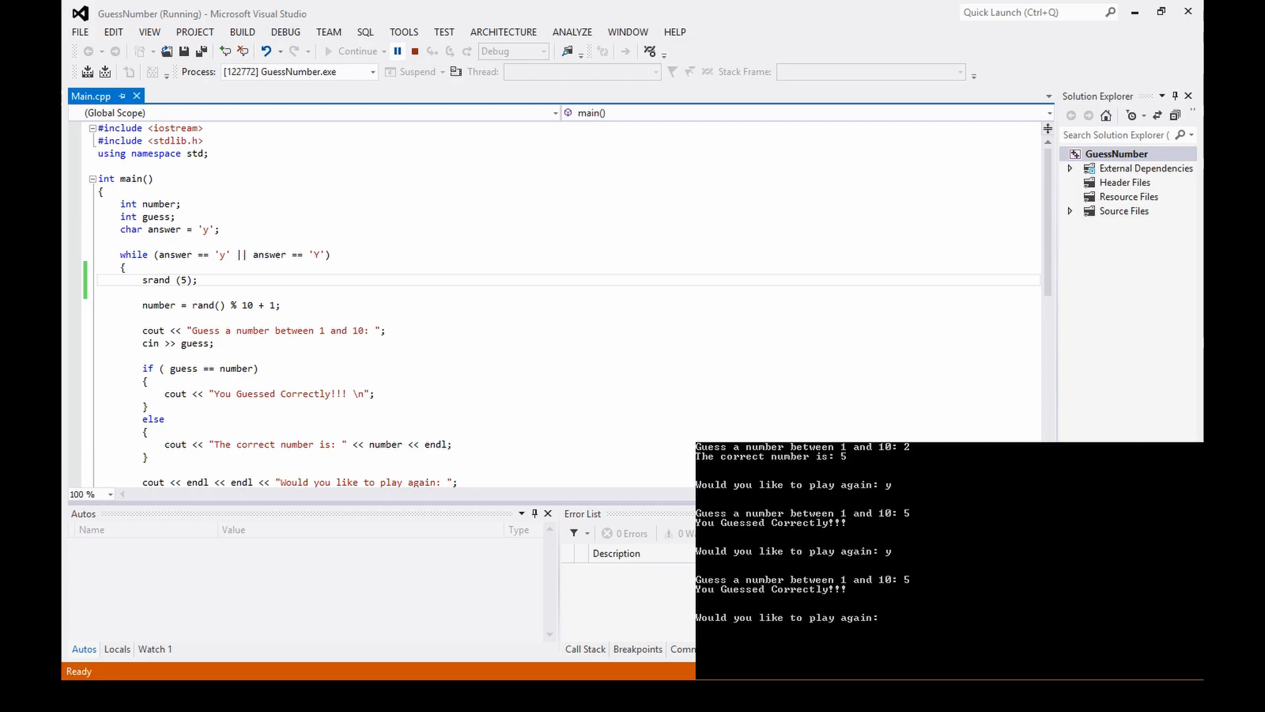
Step: Stop debugging and move srand (5); above the while loop after the answer declaration
click(396, 50)
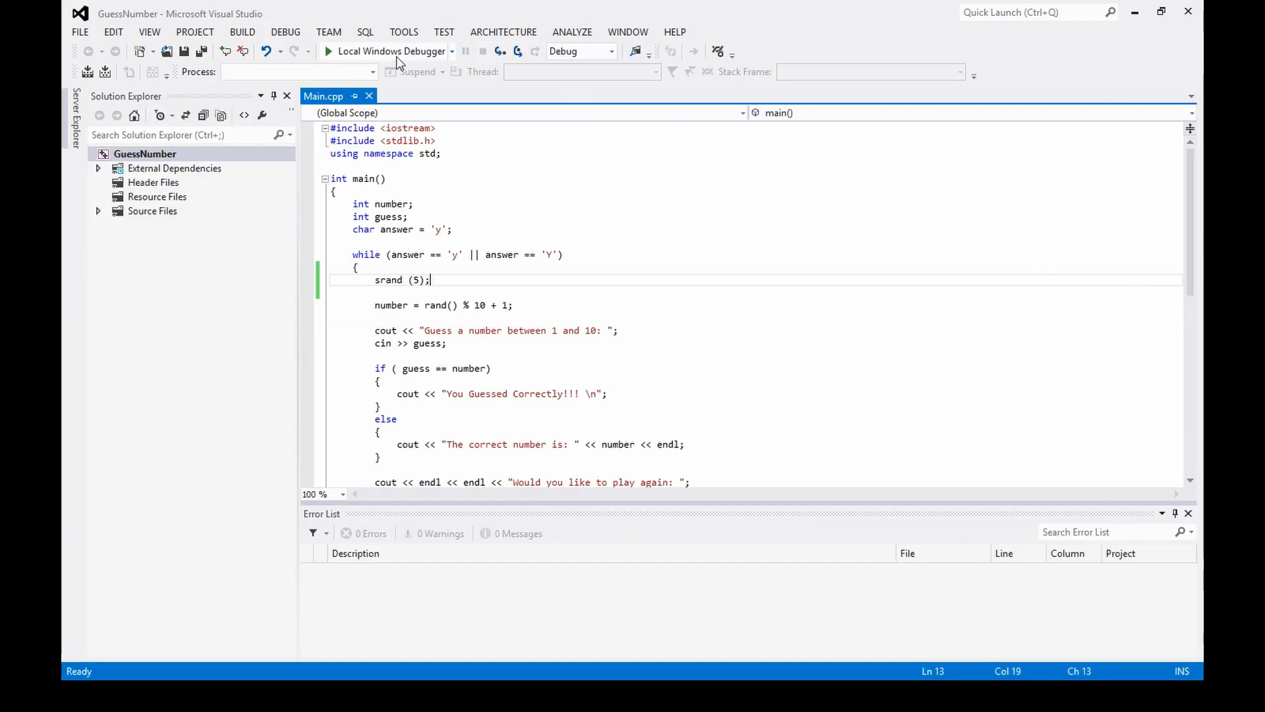
text(kkkkkk)
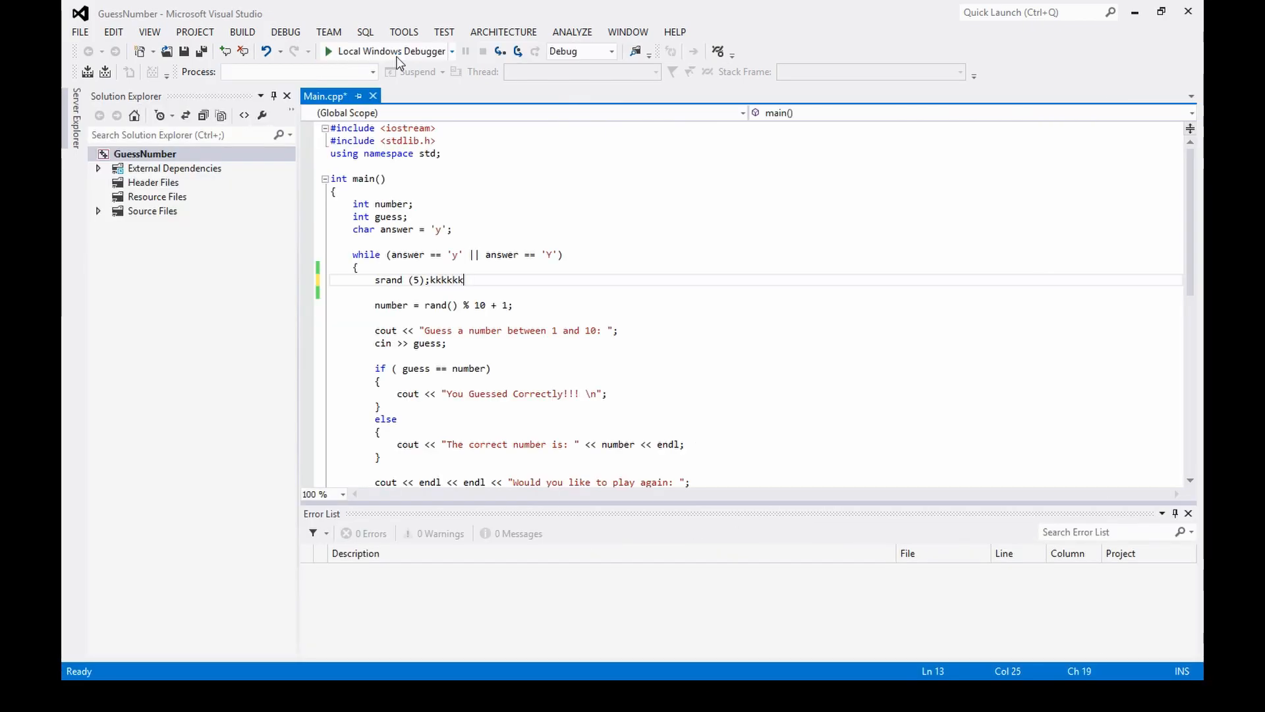
key(Backspace)
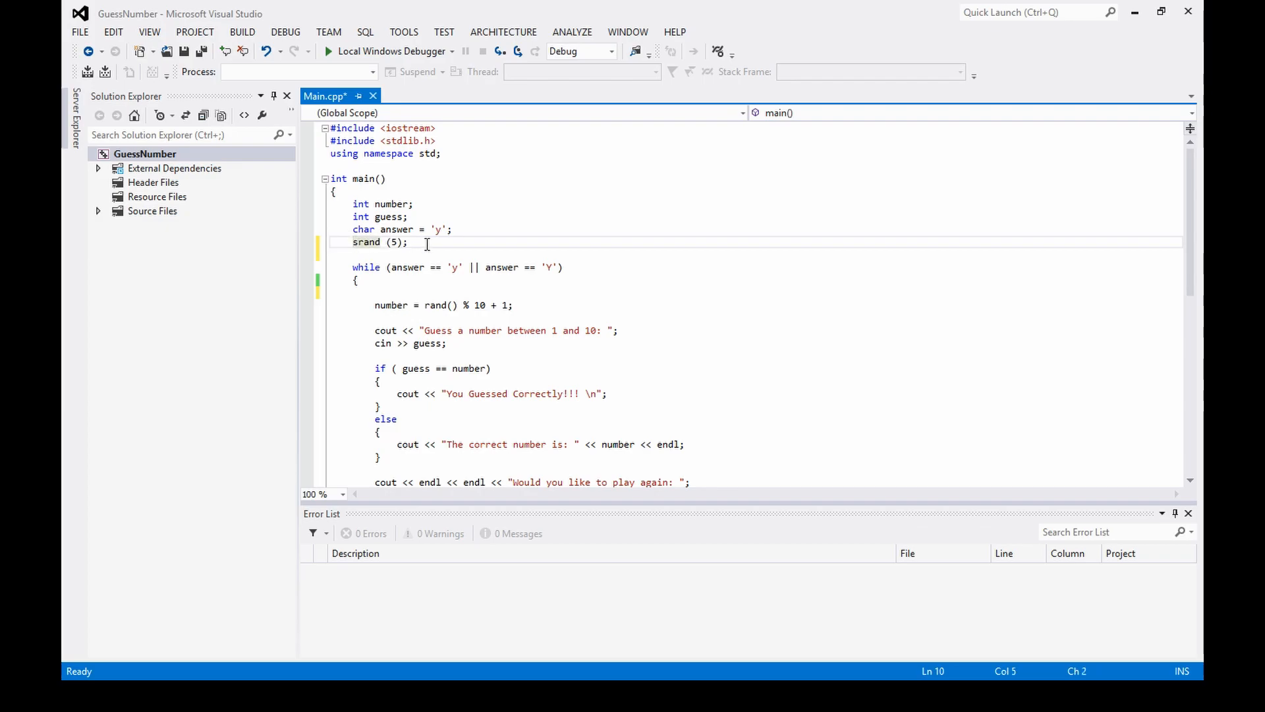
mouse_move(425, 68)
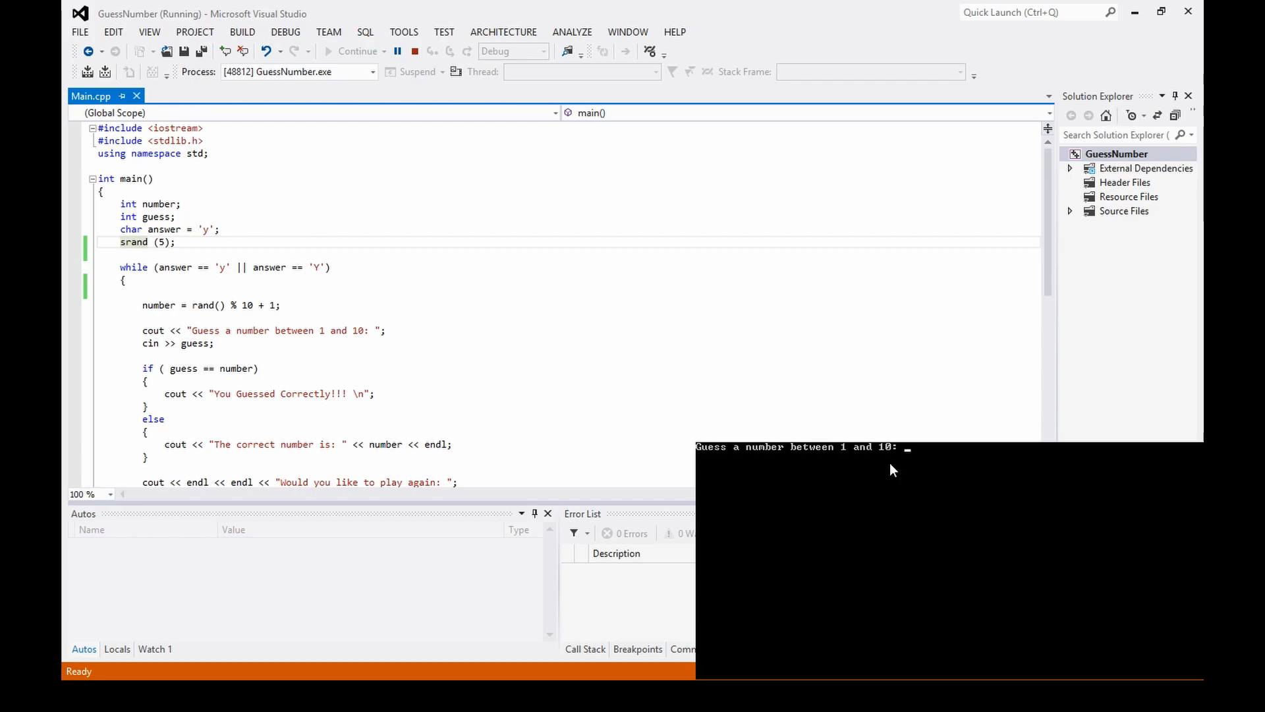
Step: Play rounds guessing 2, 5, 8, then restart the program and guess 5 again
text(2)
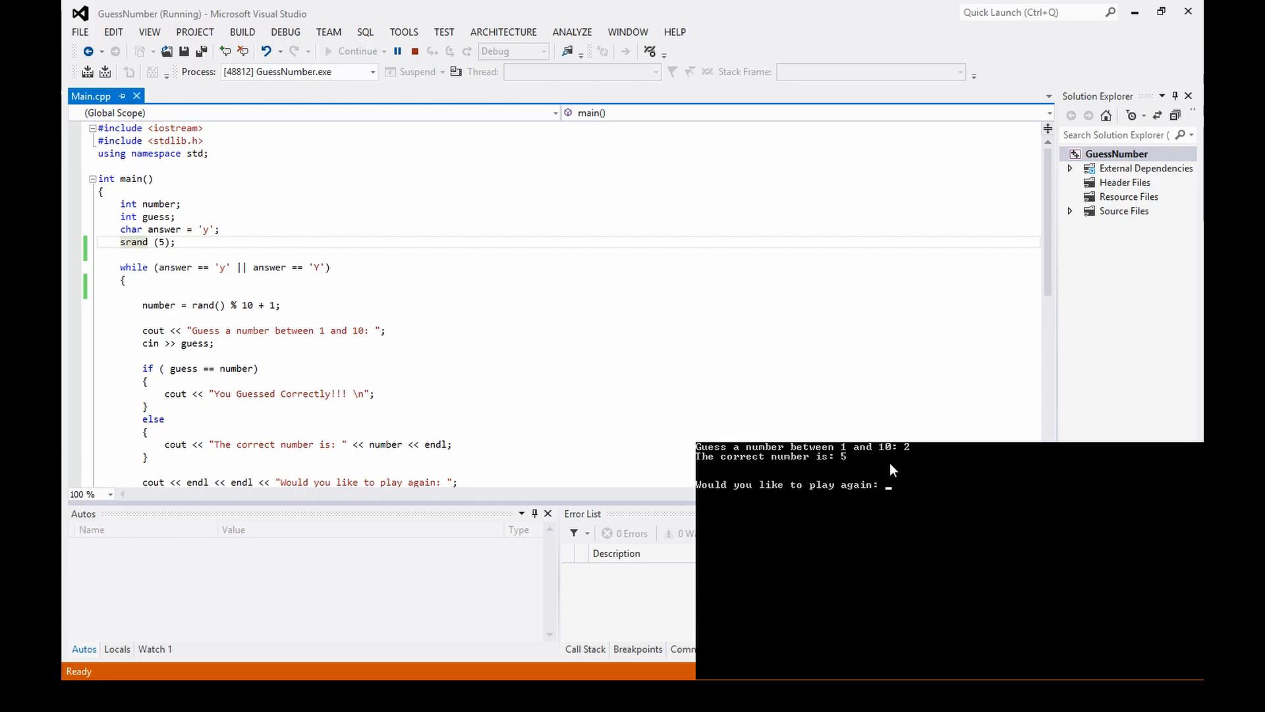
text(y)
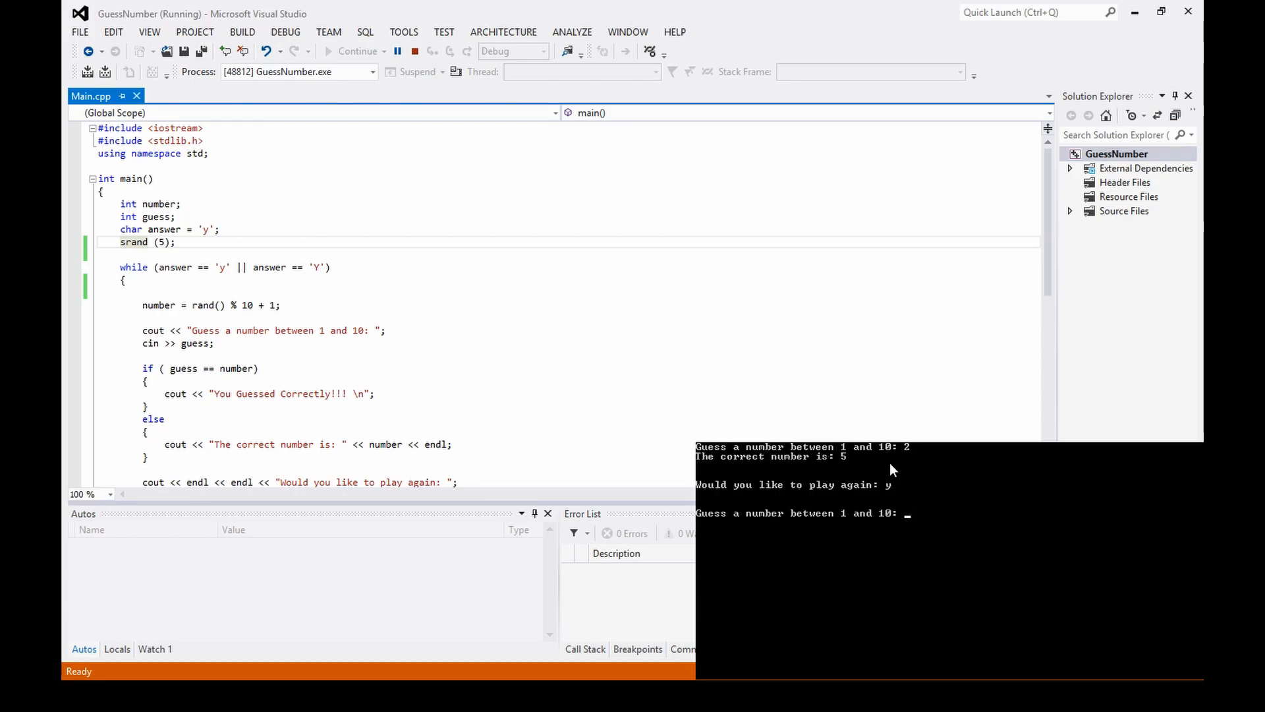
text(5)
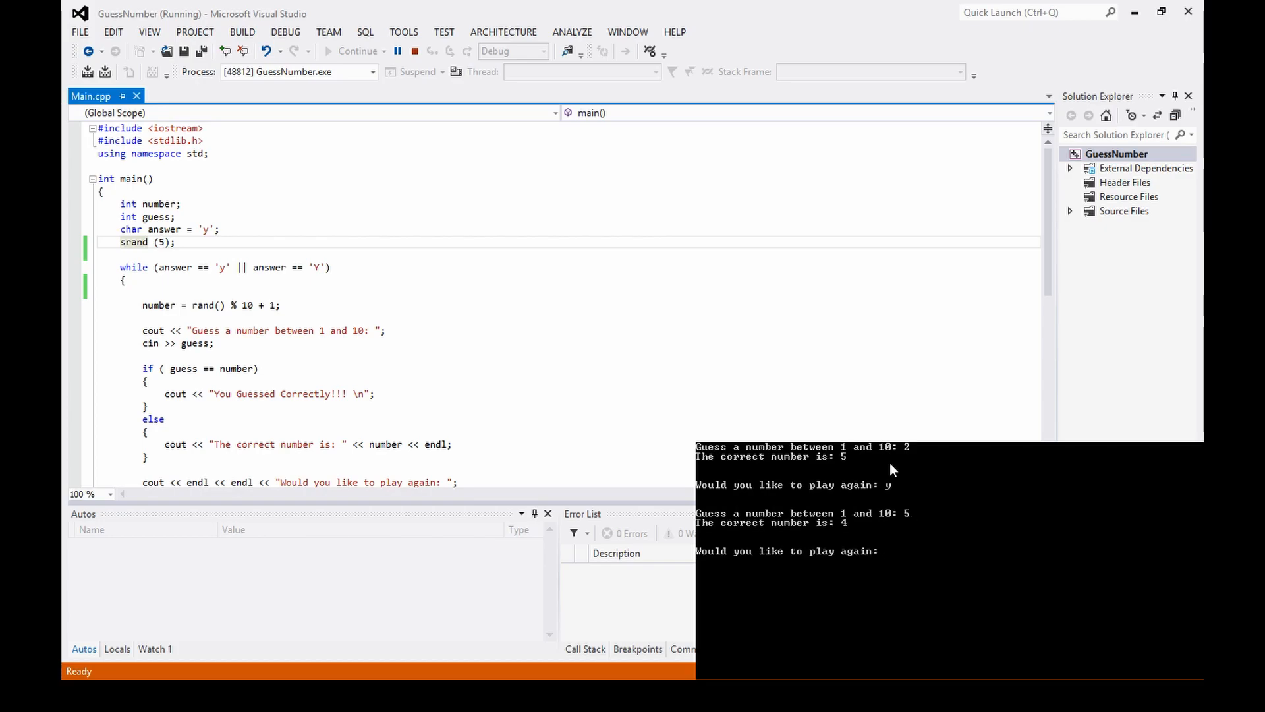
text(8)
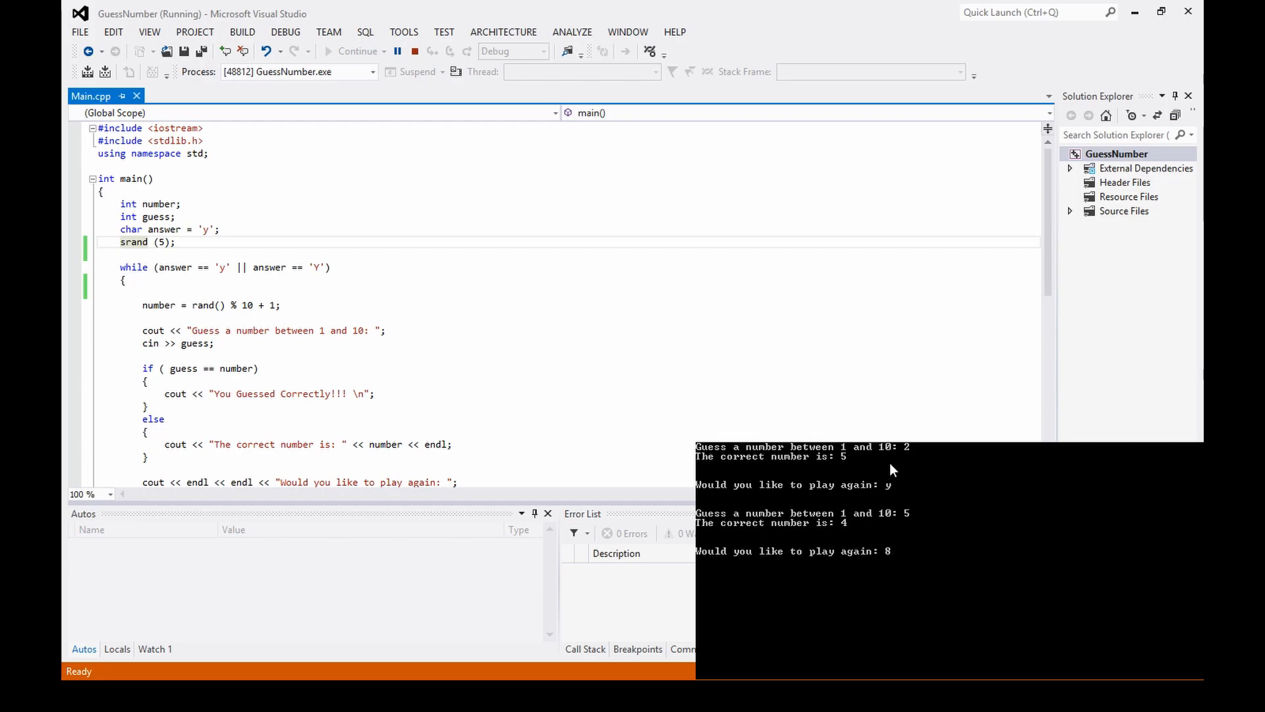
click(416, 51)
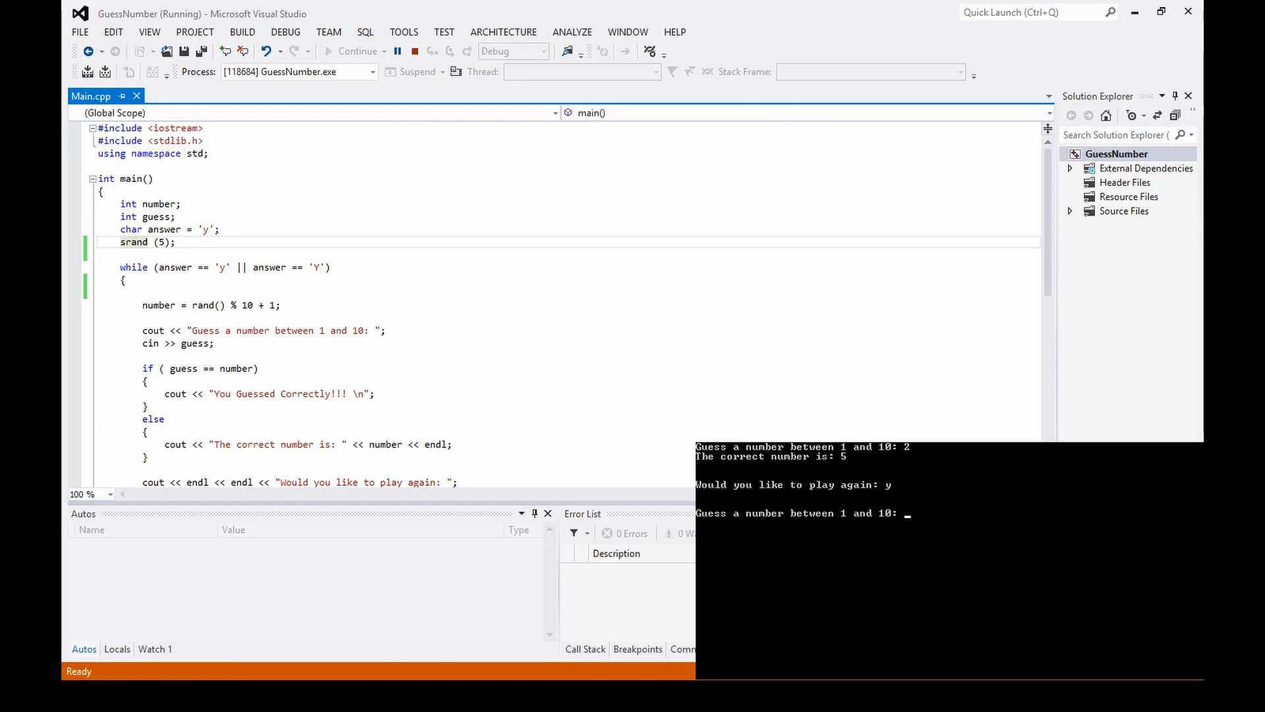
text(5)
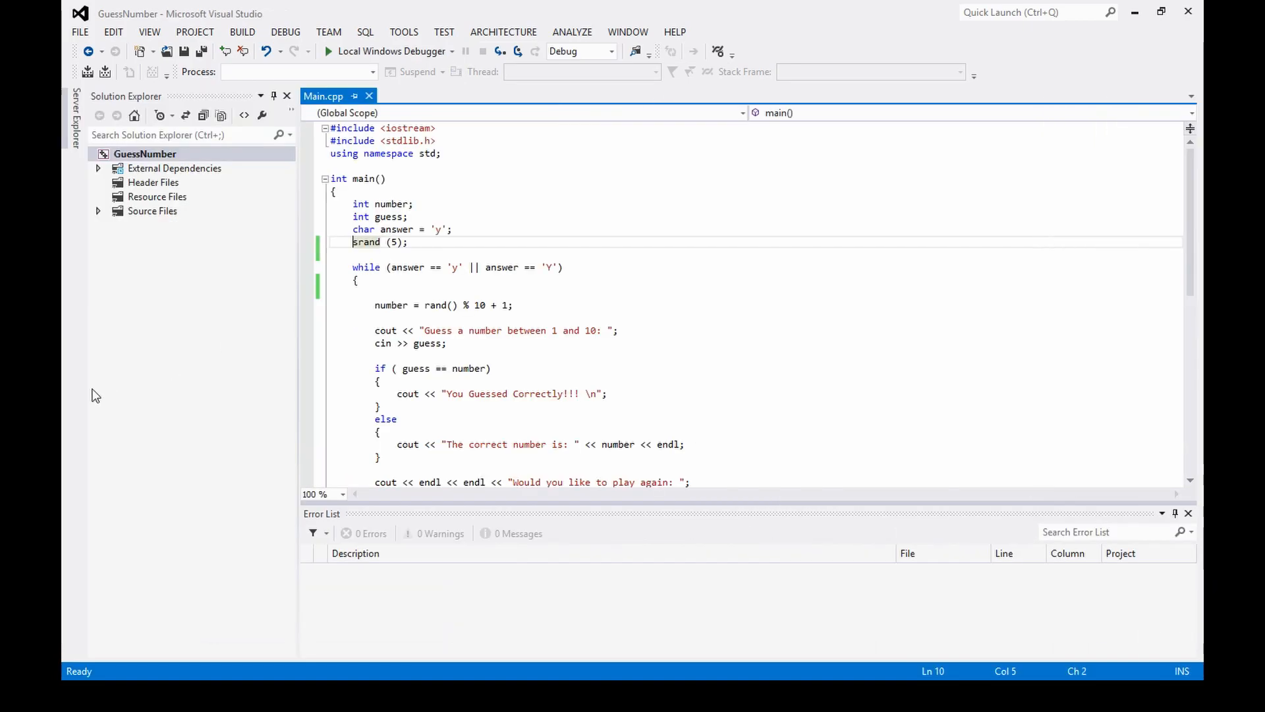
mouse_move(564, 209)
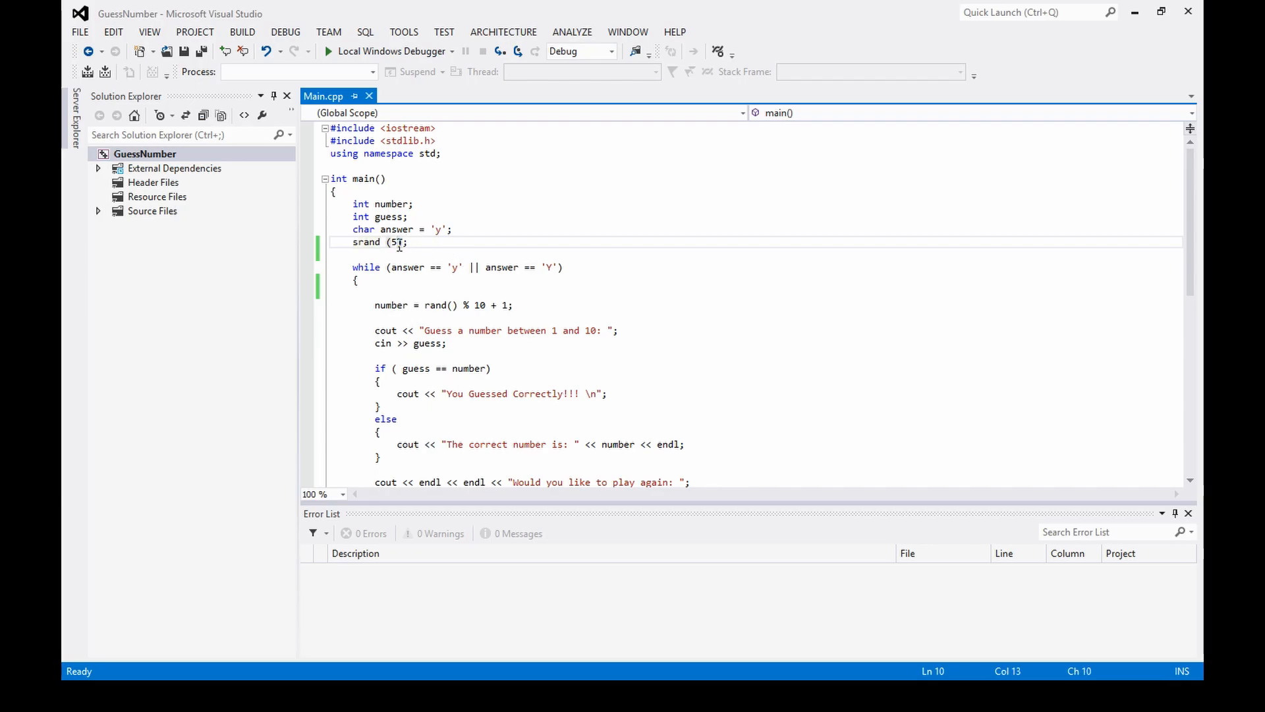
Step: Delete the fixed seed 5, leaving srand() flagged for too few arguments
key(Backspace)
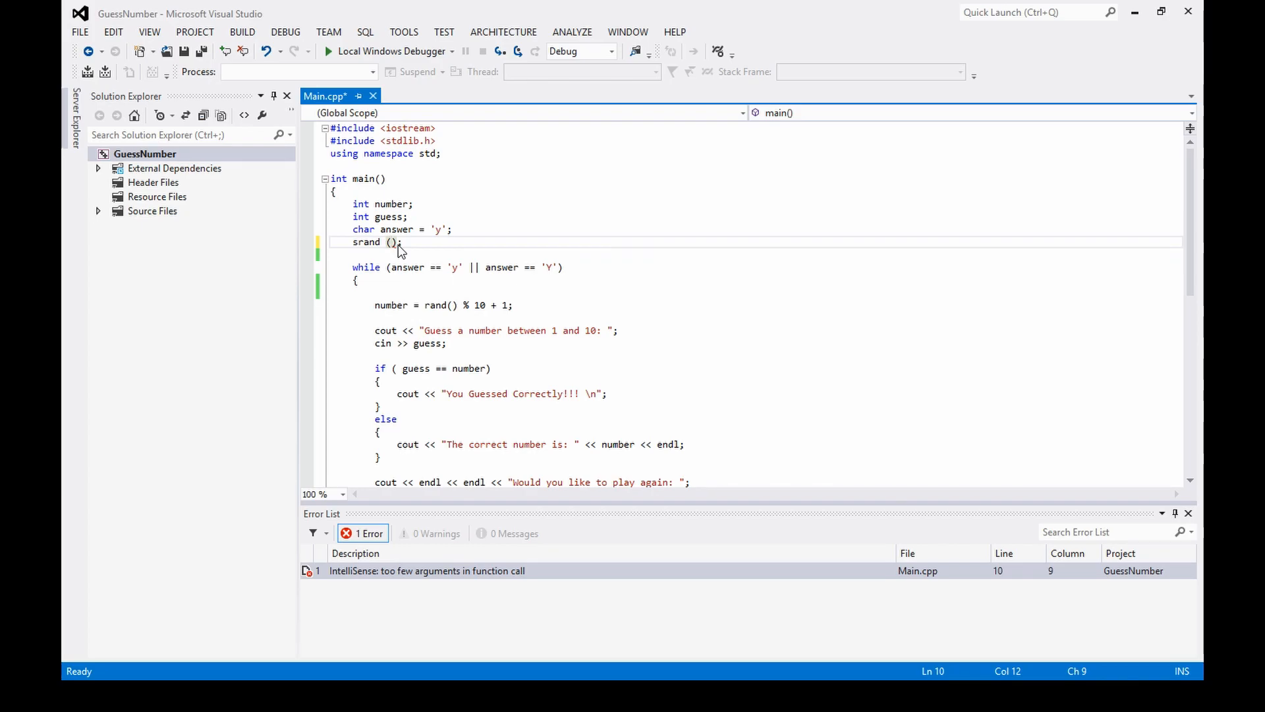
Step: Seed the generator with srand (time(NULL)); time is reported as undefined
text(t)
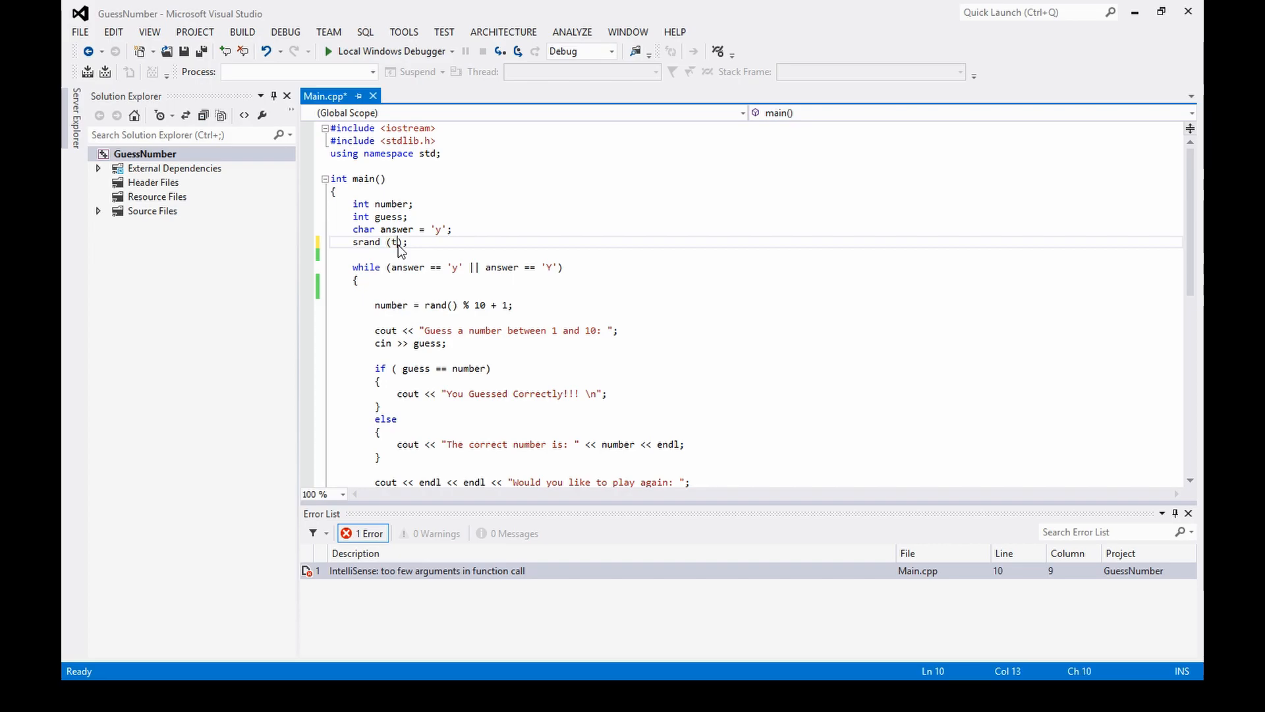
text(time())
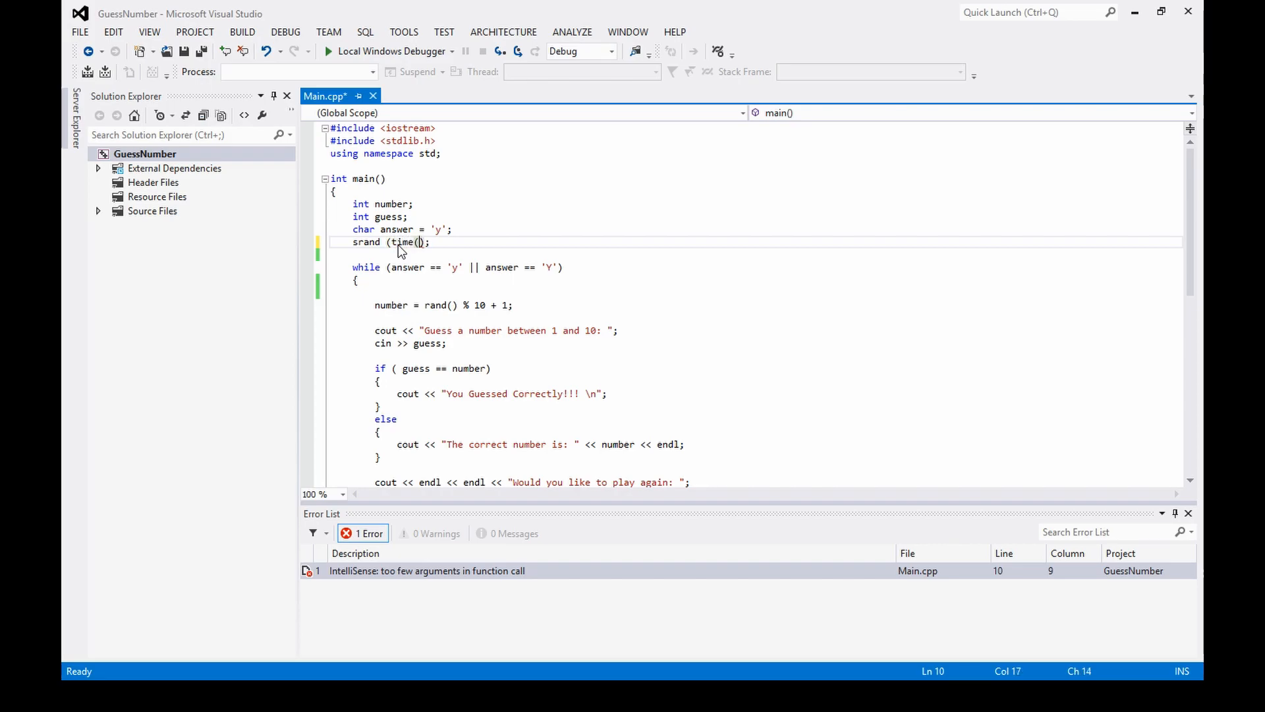
text(NULL))
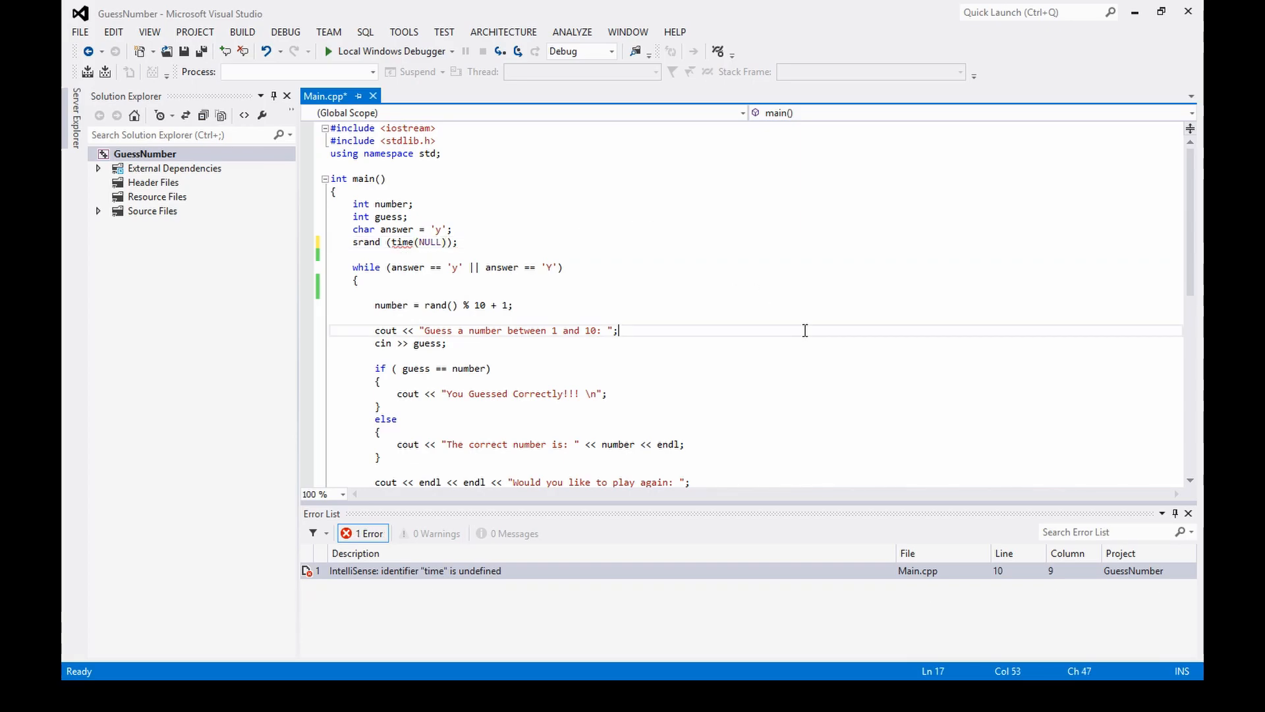
mouse_move(519, 85)
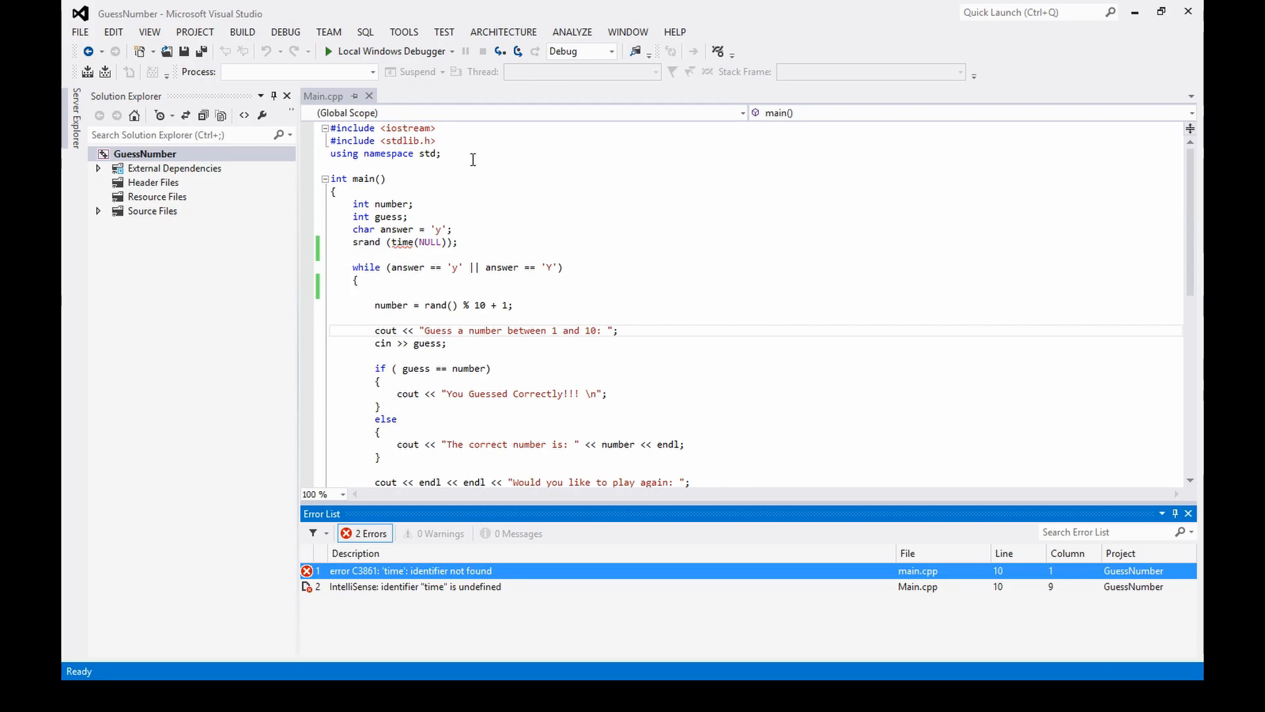
Step: Add #include <time.h> on a new line under the stdlib.h include
click(436, 140)
text(#)
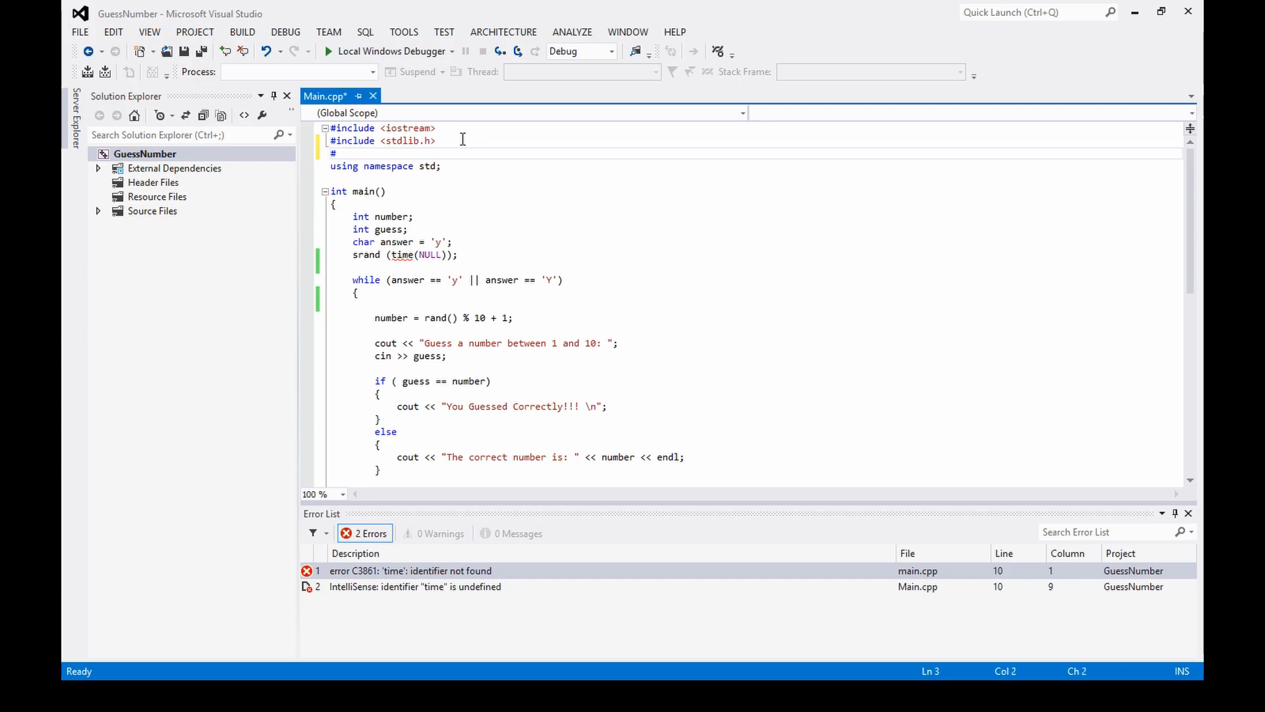
text(include)
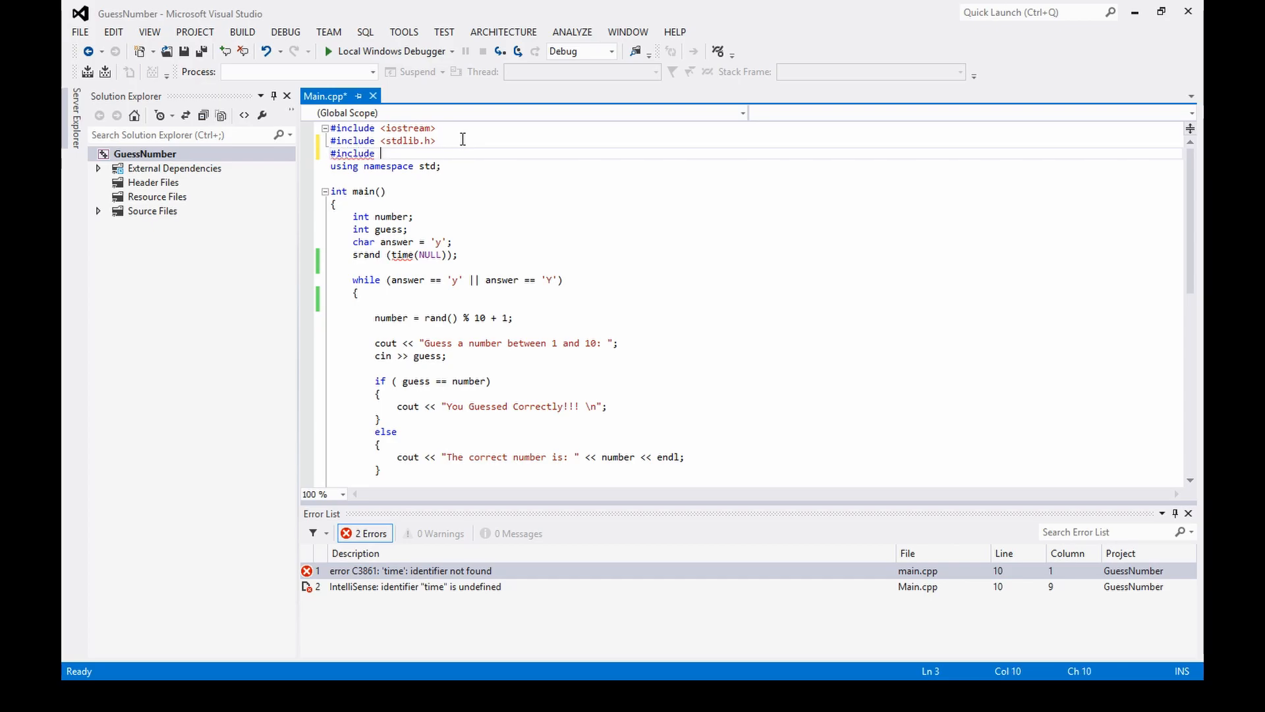
text(<time)
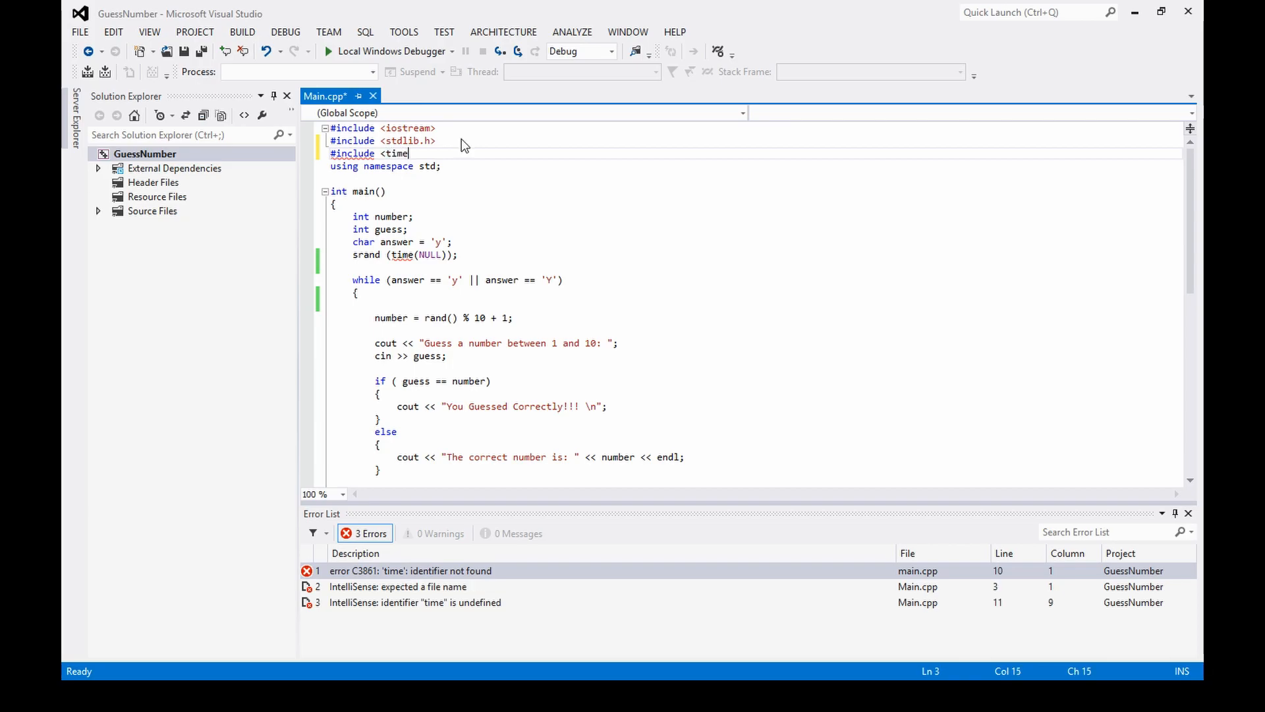
text(.h>)
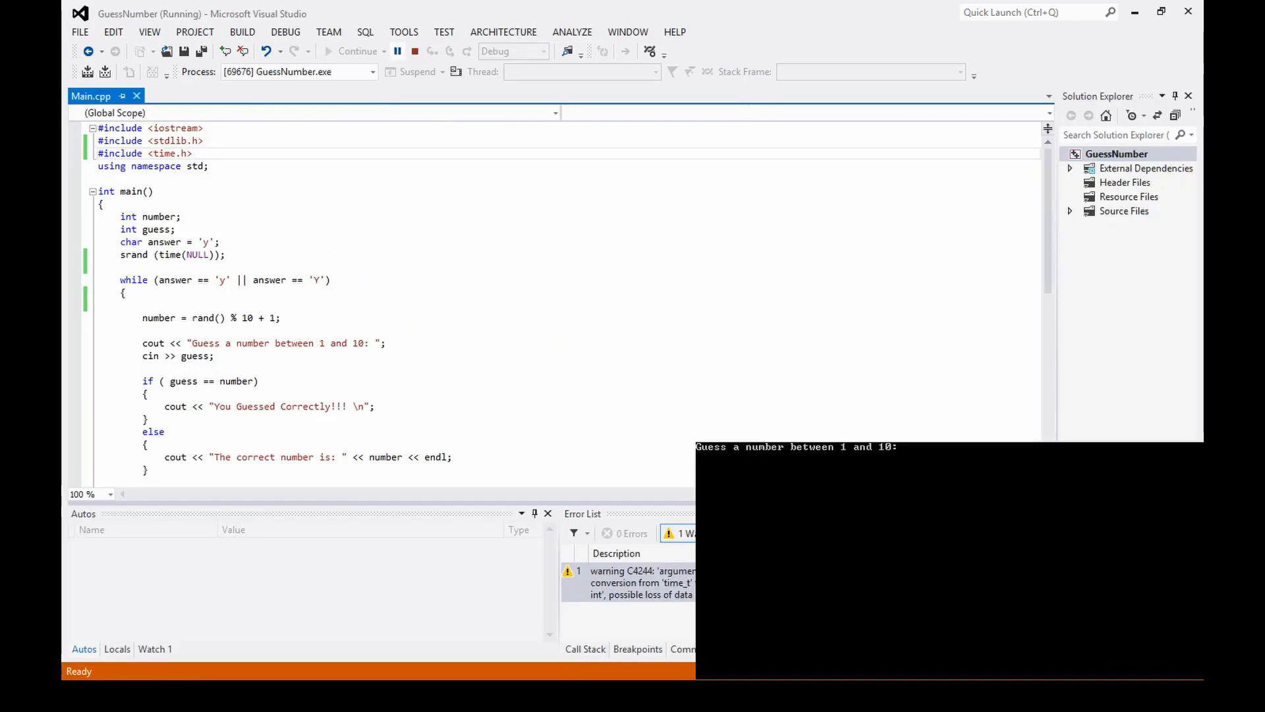
Step: Play several rounds across two runs (guesses 2, 3, 10), confirming varying secret numbers
text(2)
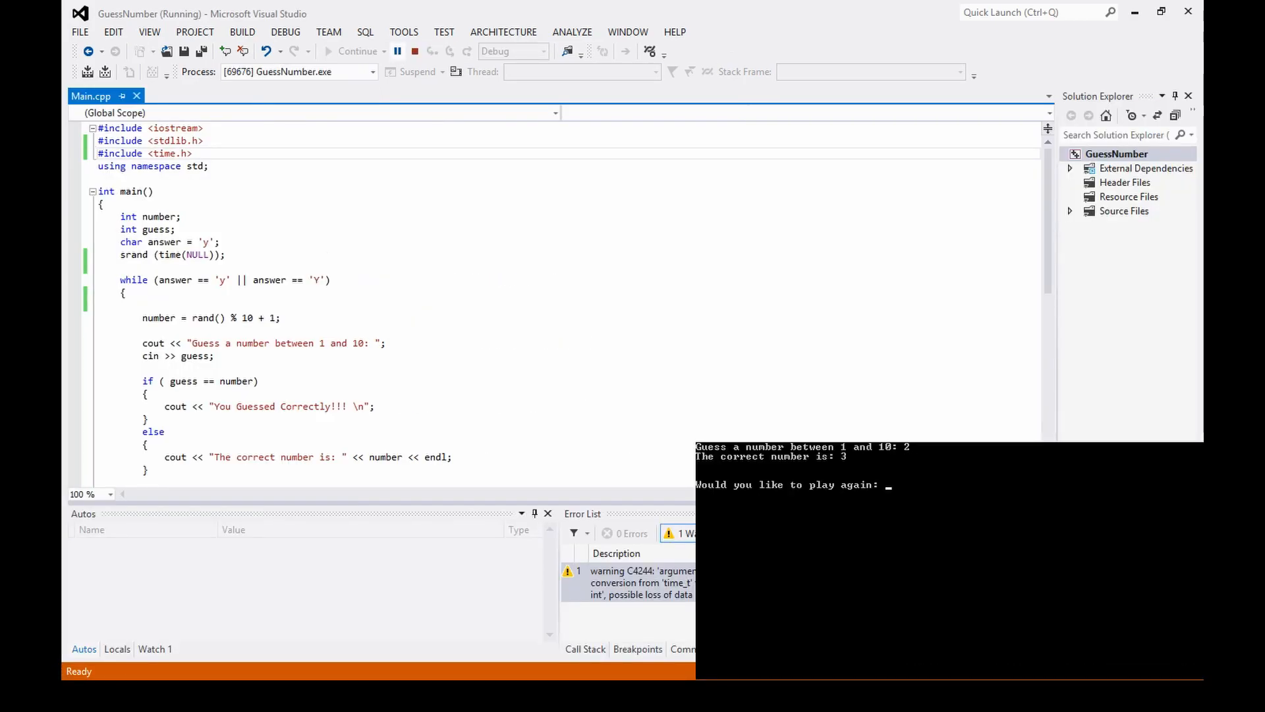
text(y)
text(5)
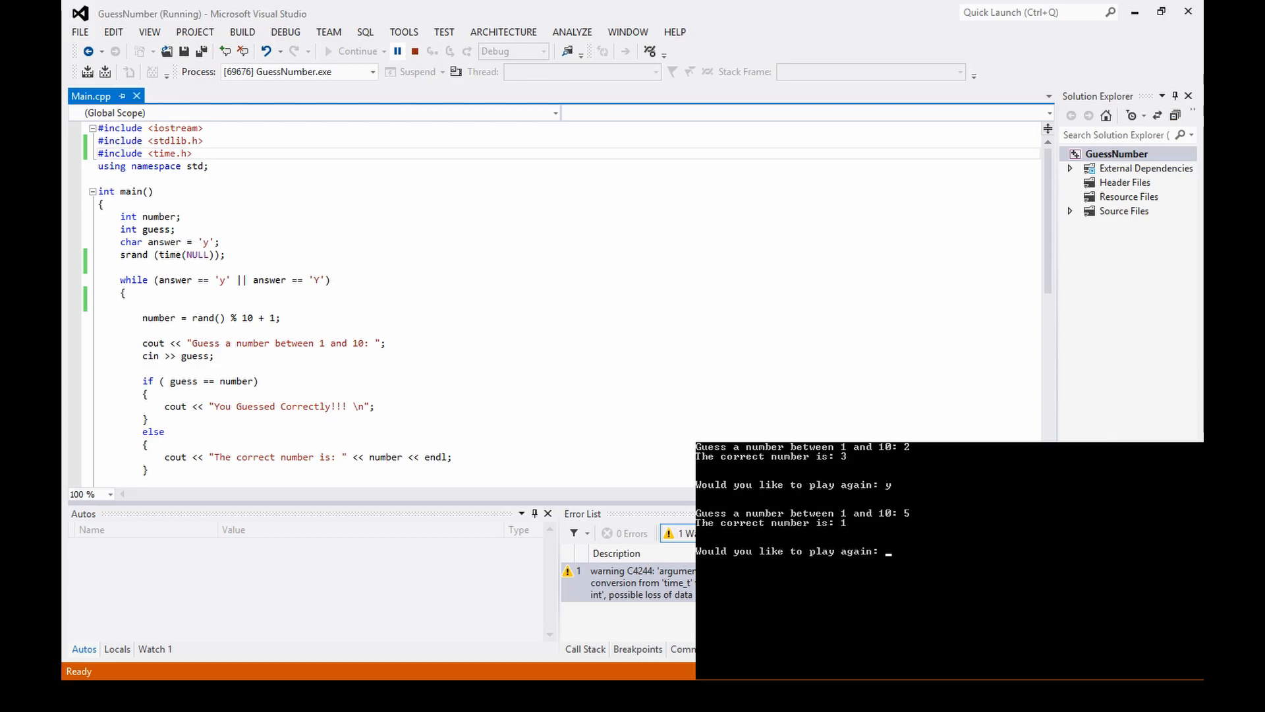
text(y)
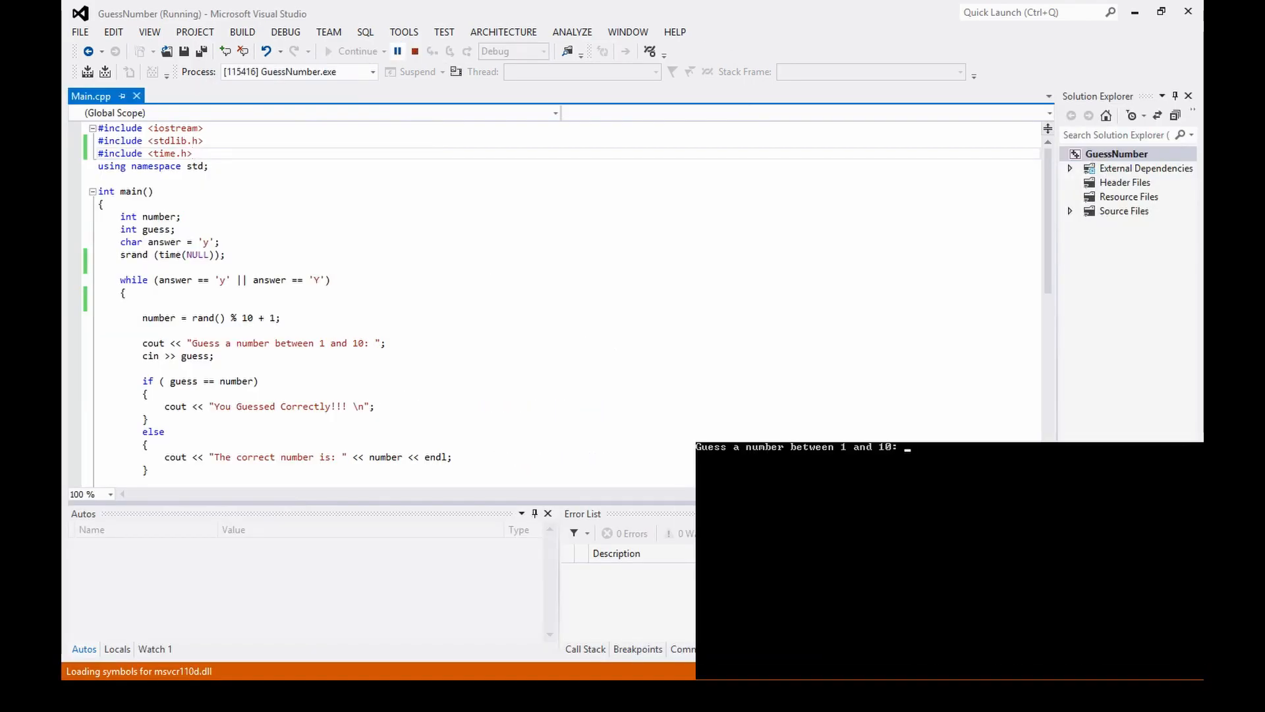
text(3)
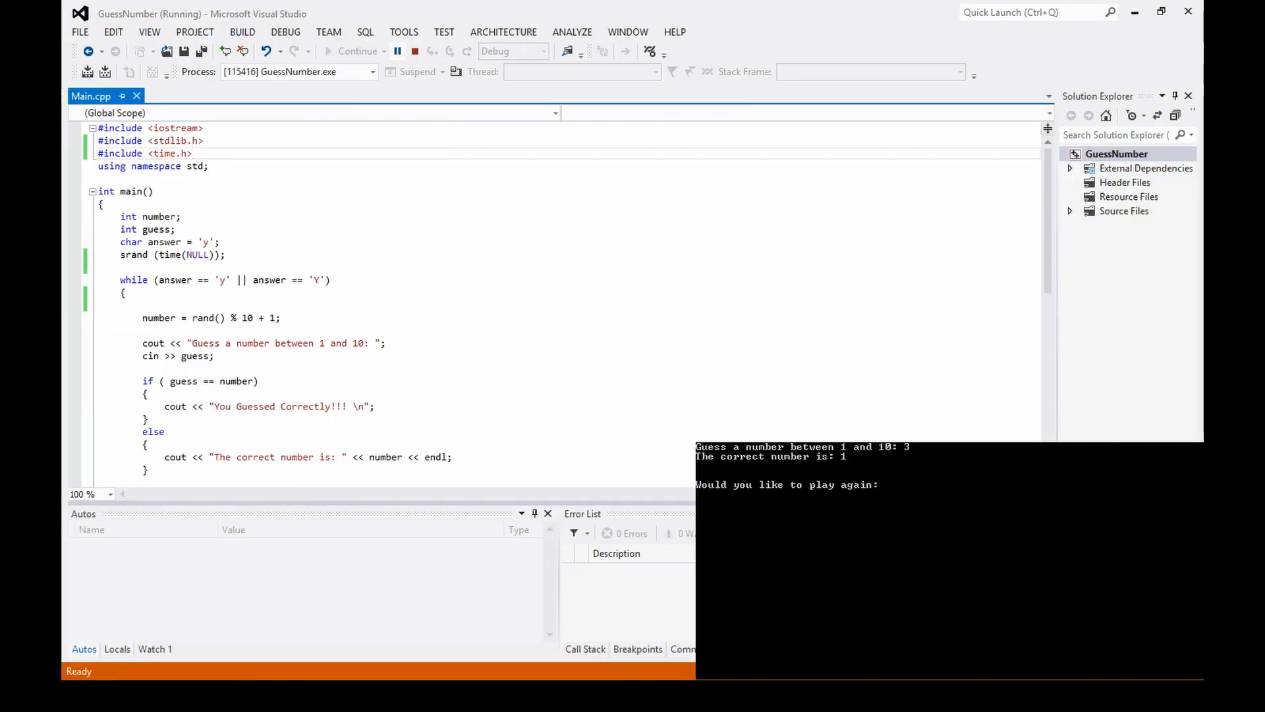
text(y)
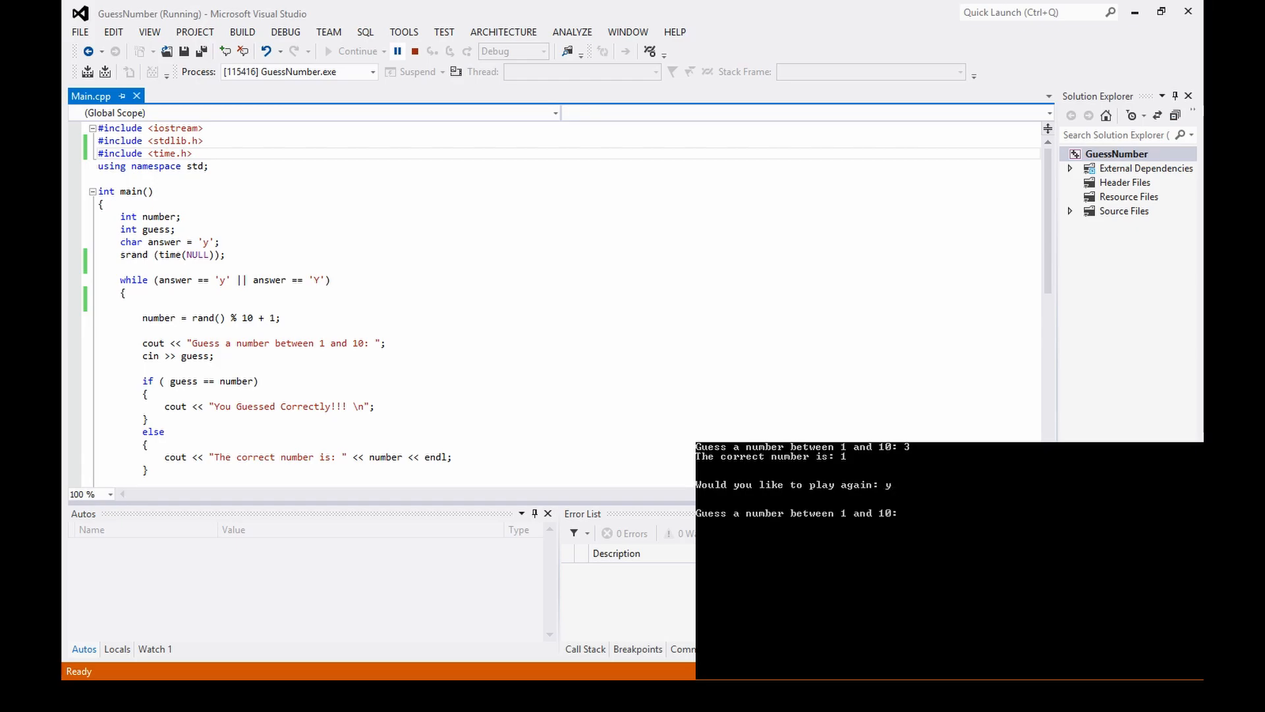
text(1 and 10: 1)
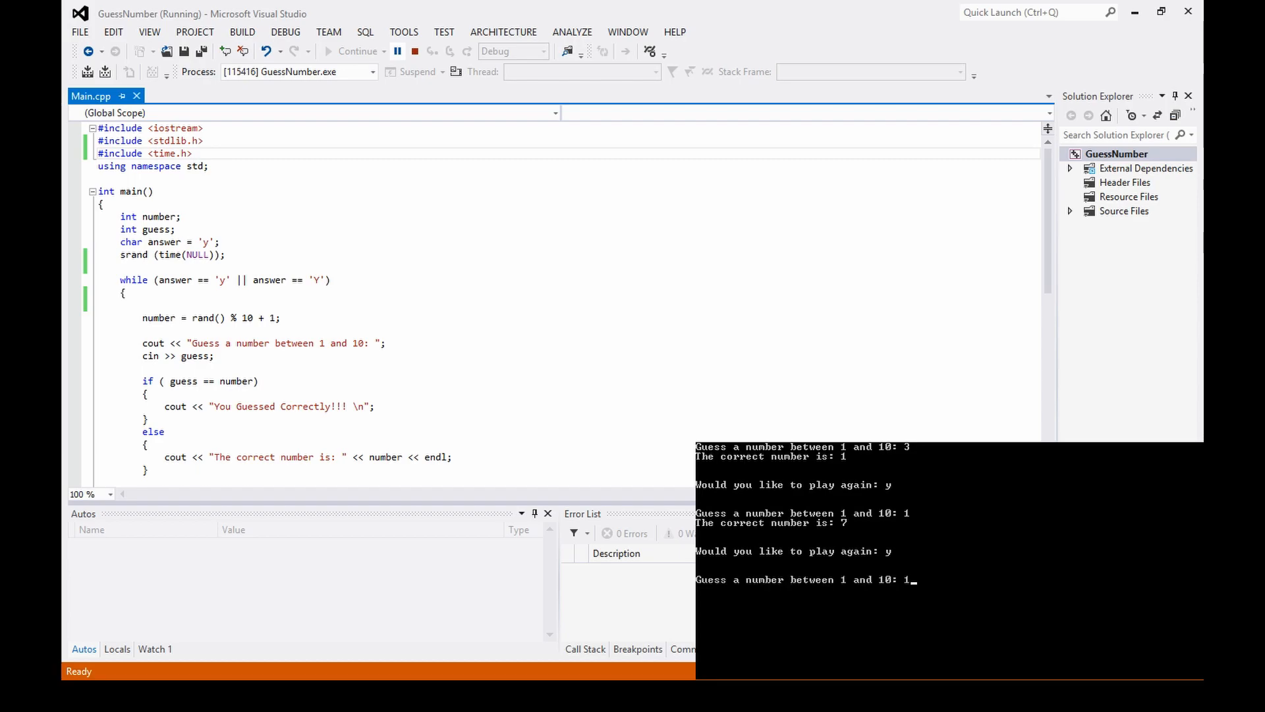
text(0)
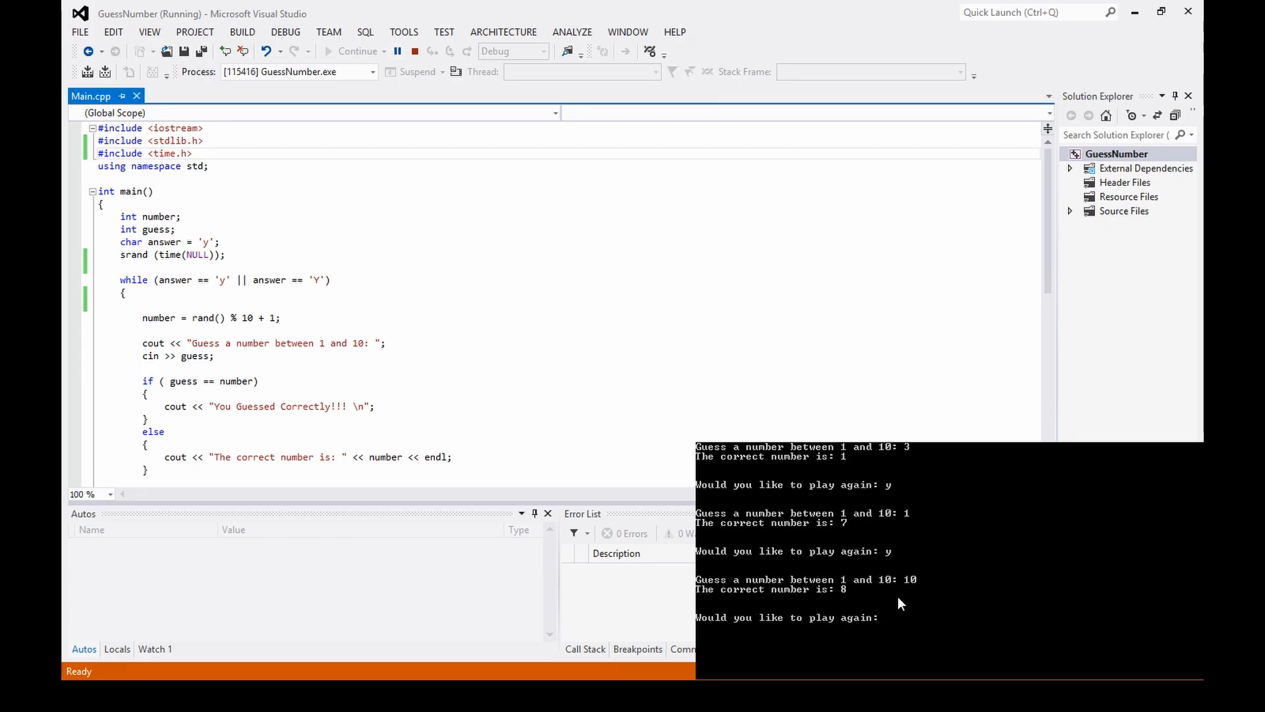
mouse_move(959, 499)
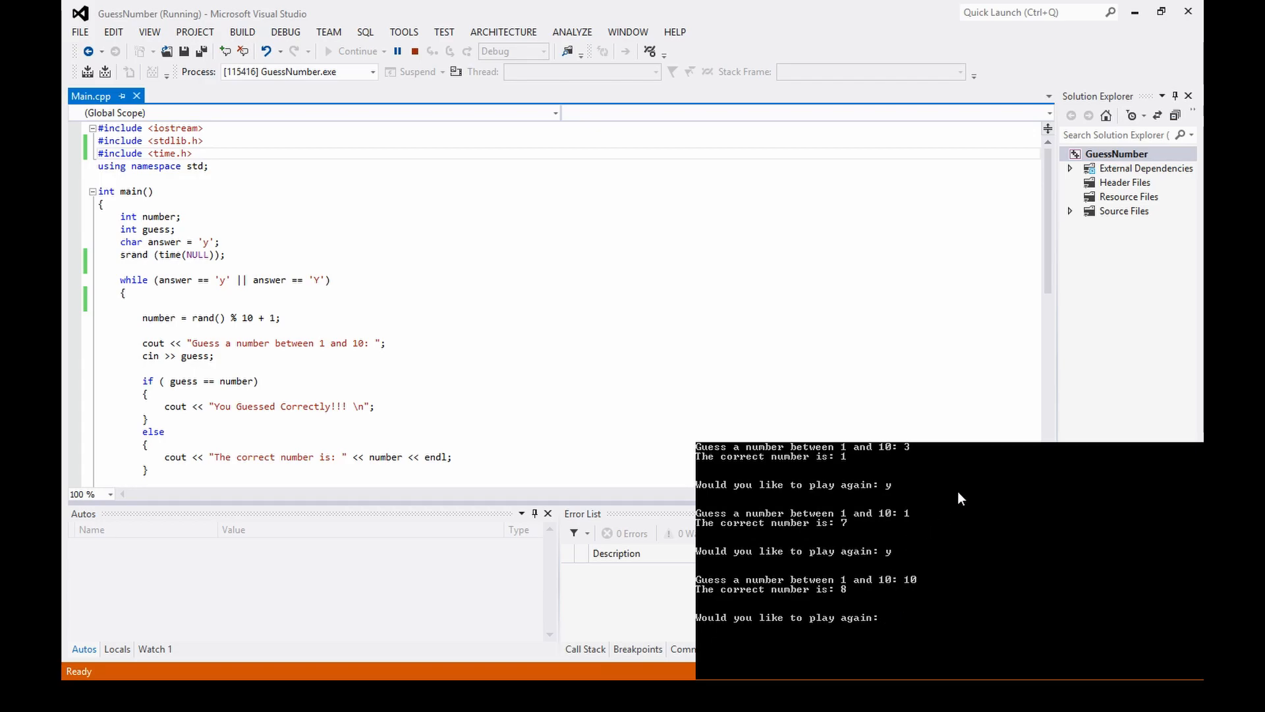
Step: Stop the game and scroll through the finished Main.cpp, which lists no errors
click(431, 50)
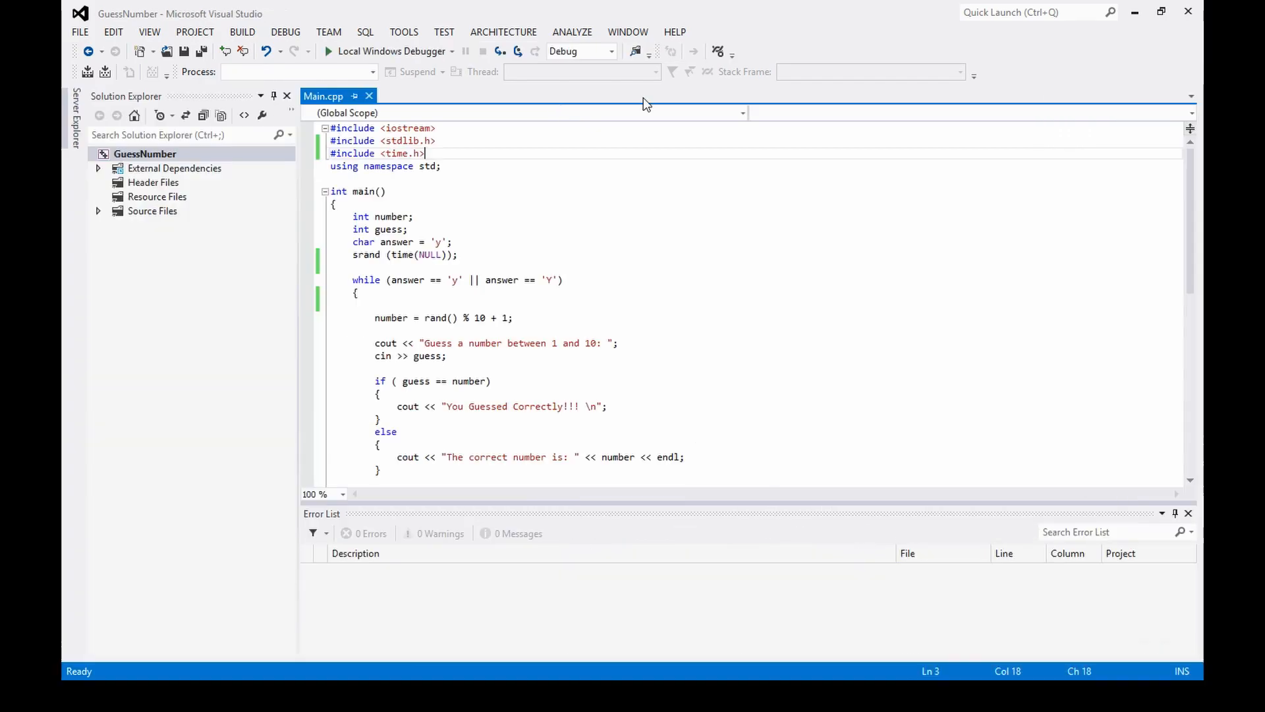
scroll(down, 3)
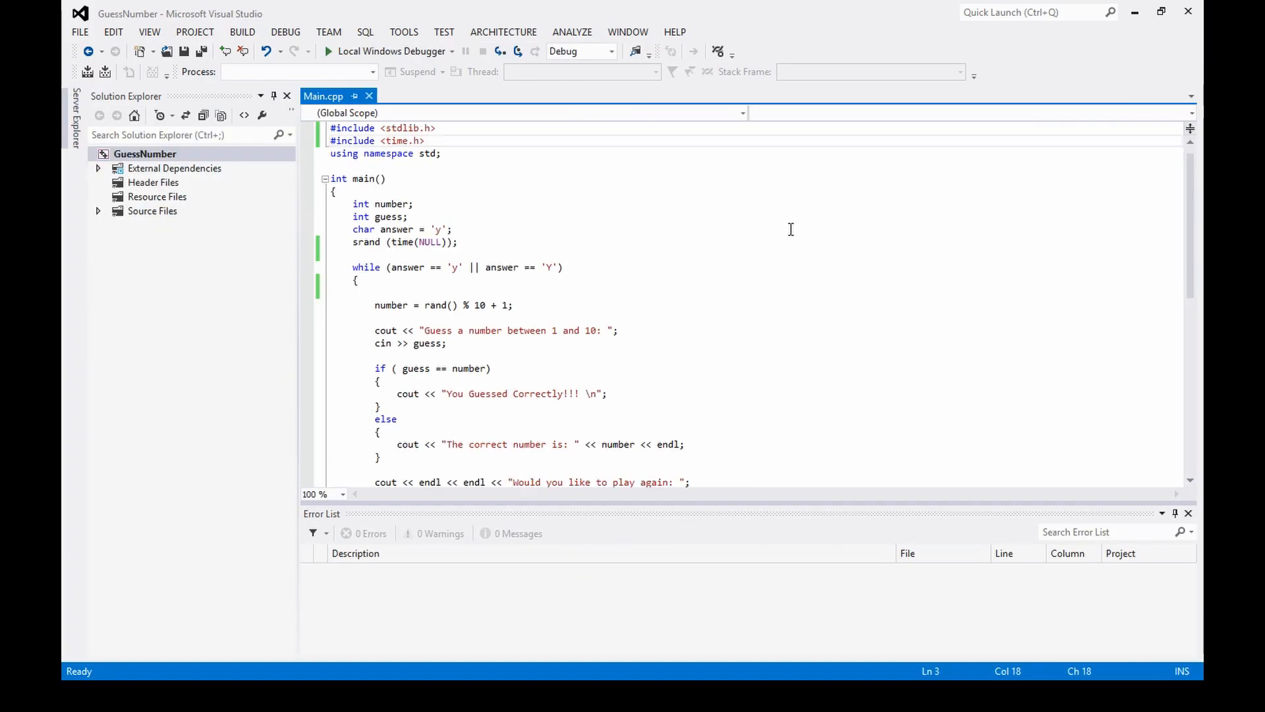
scroll(down, 3)
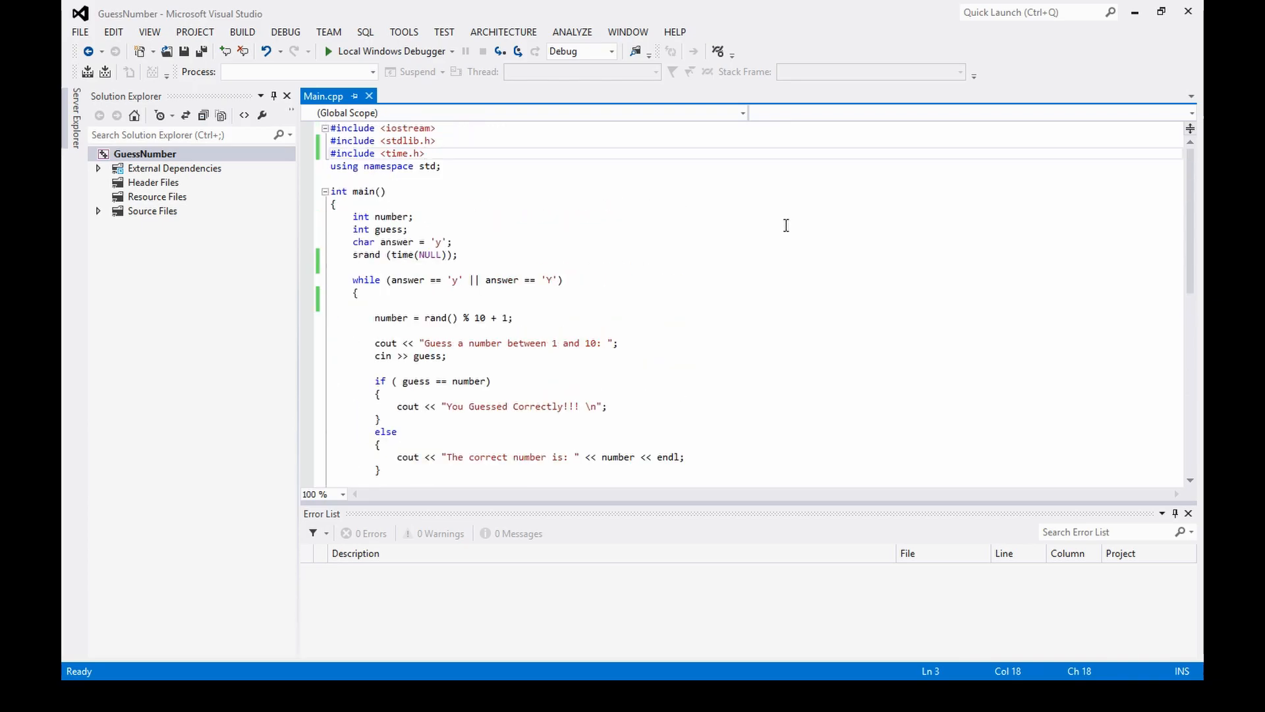
scroll(down, 3)
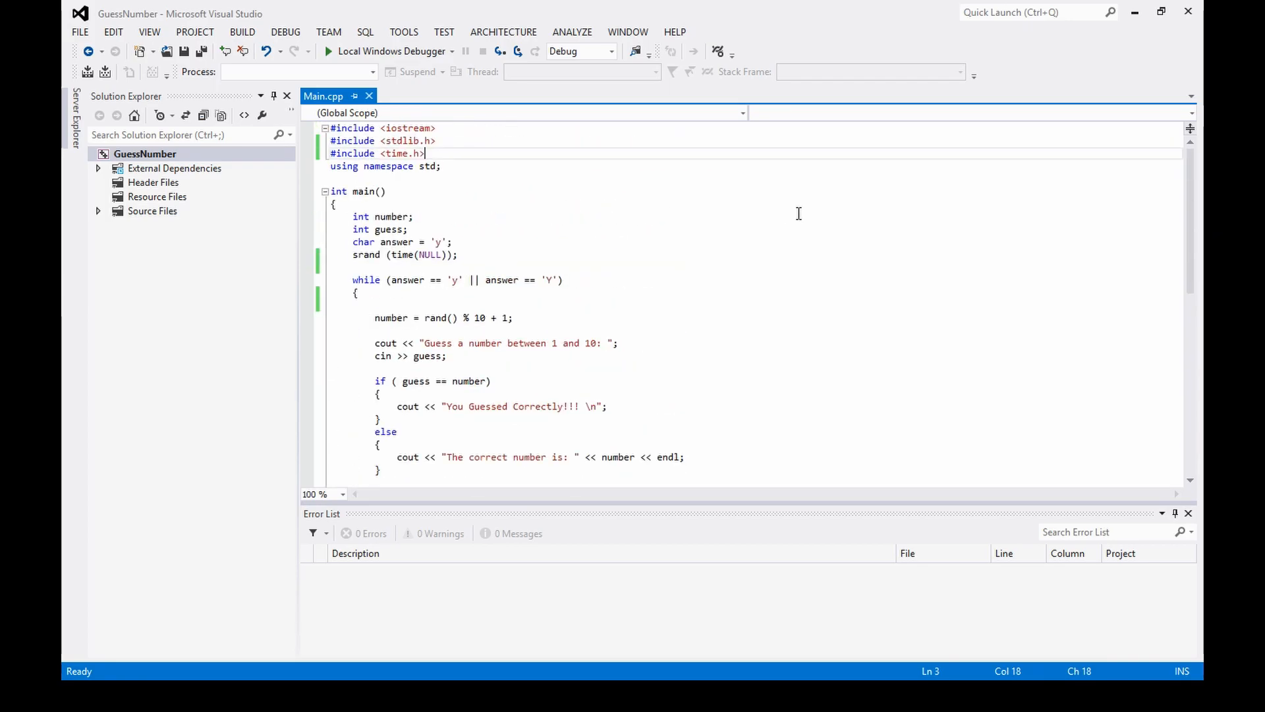
mouse_move(865, 431)
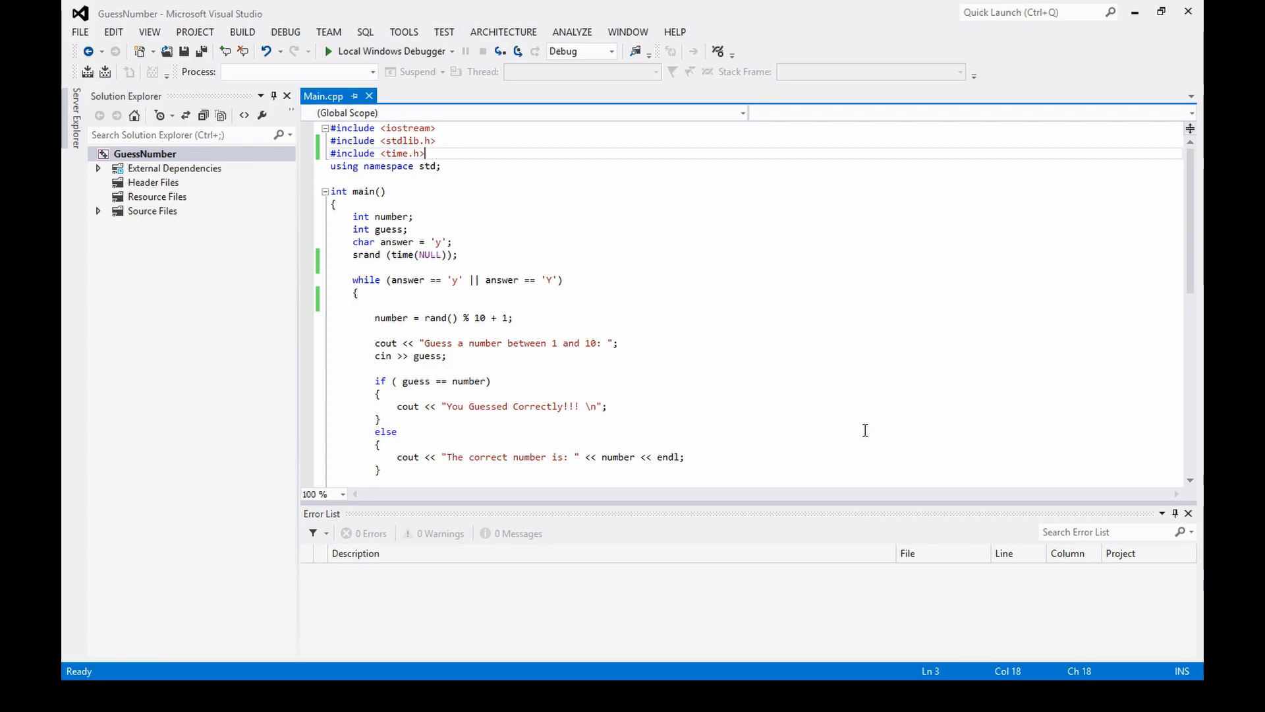
mouse_move(975, 220)
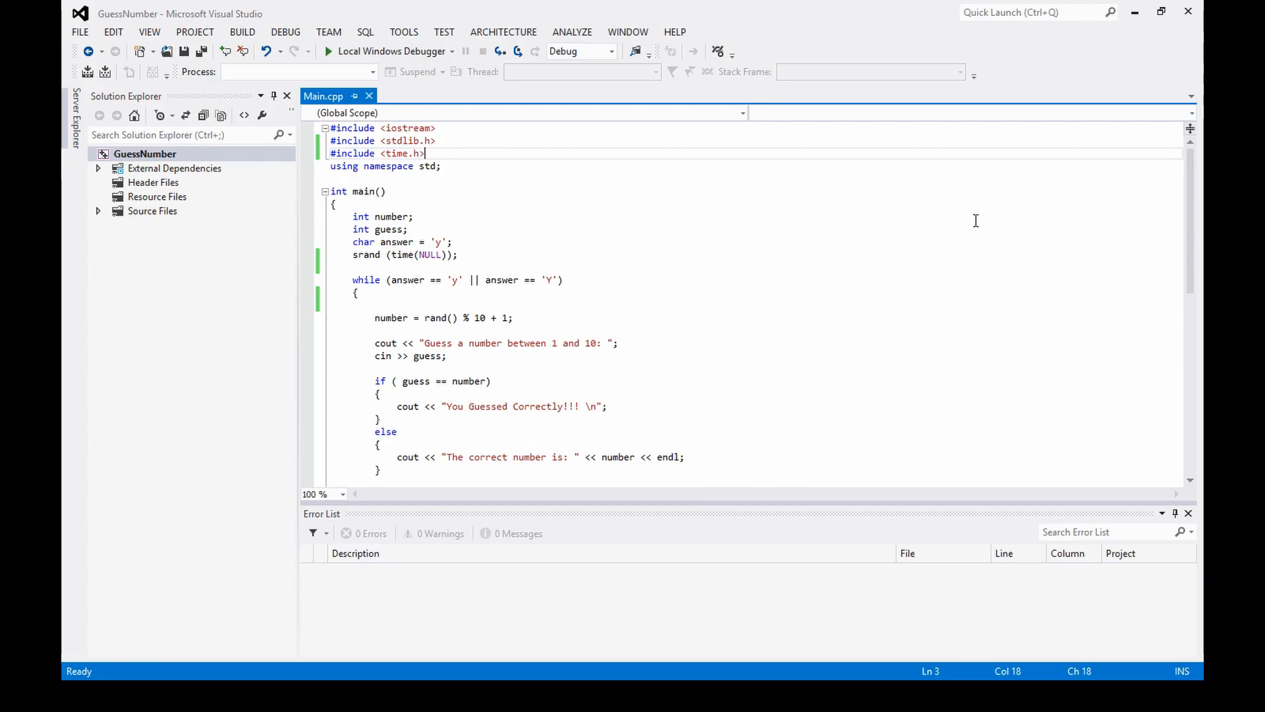
mouse_move(770, 331)
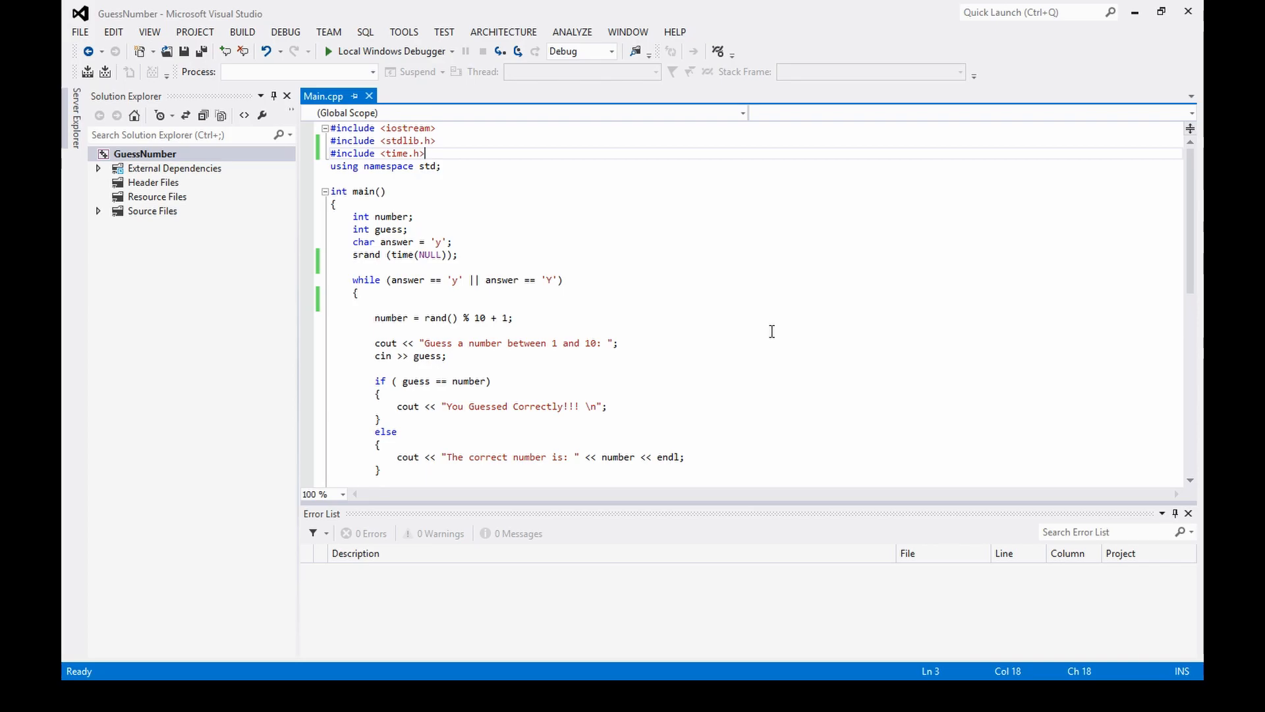
scroll(down, 3)
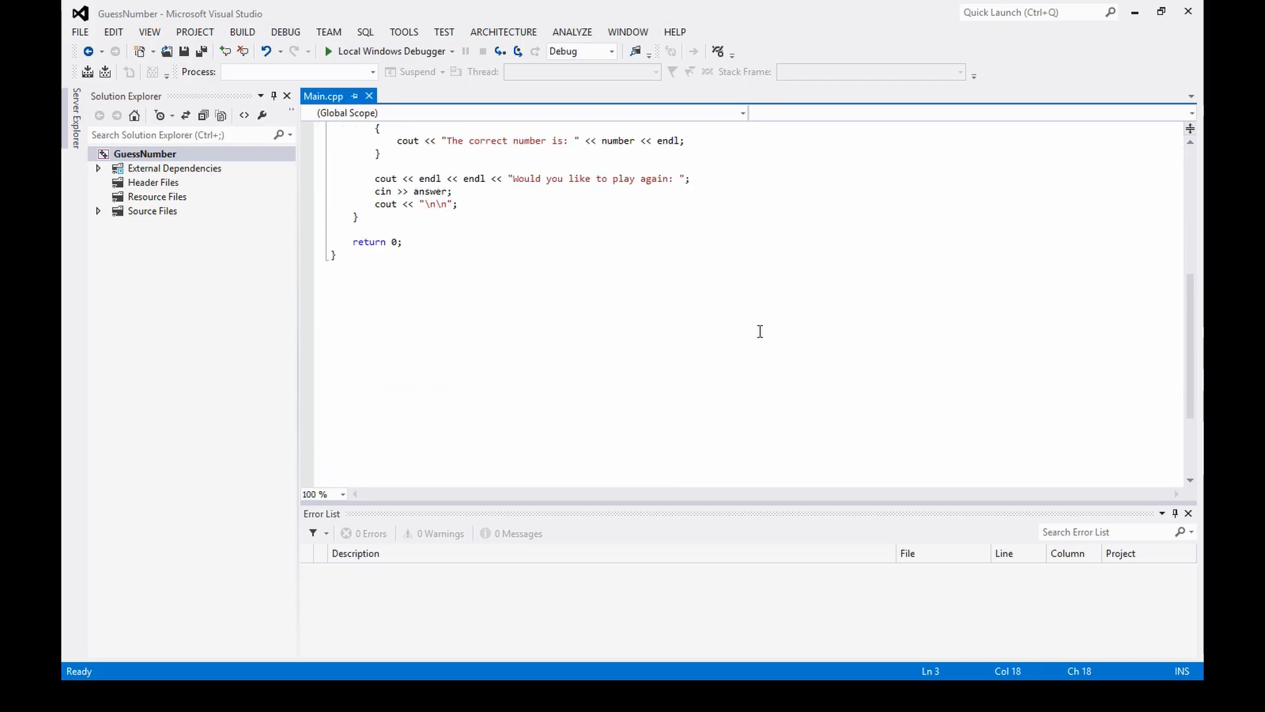